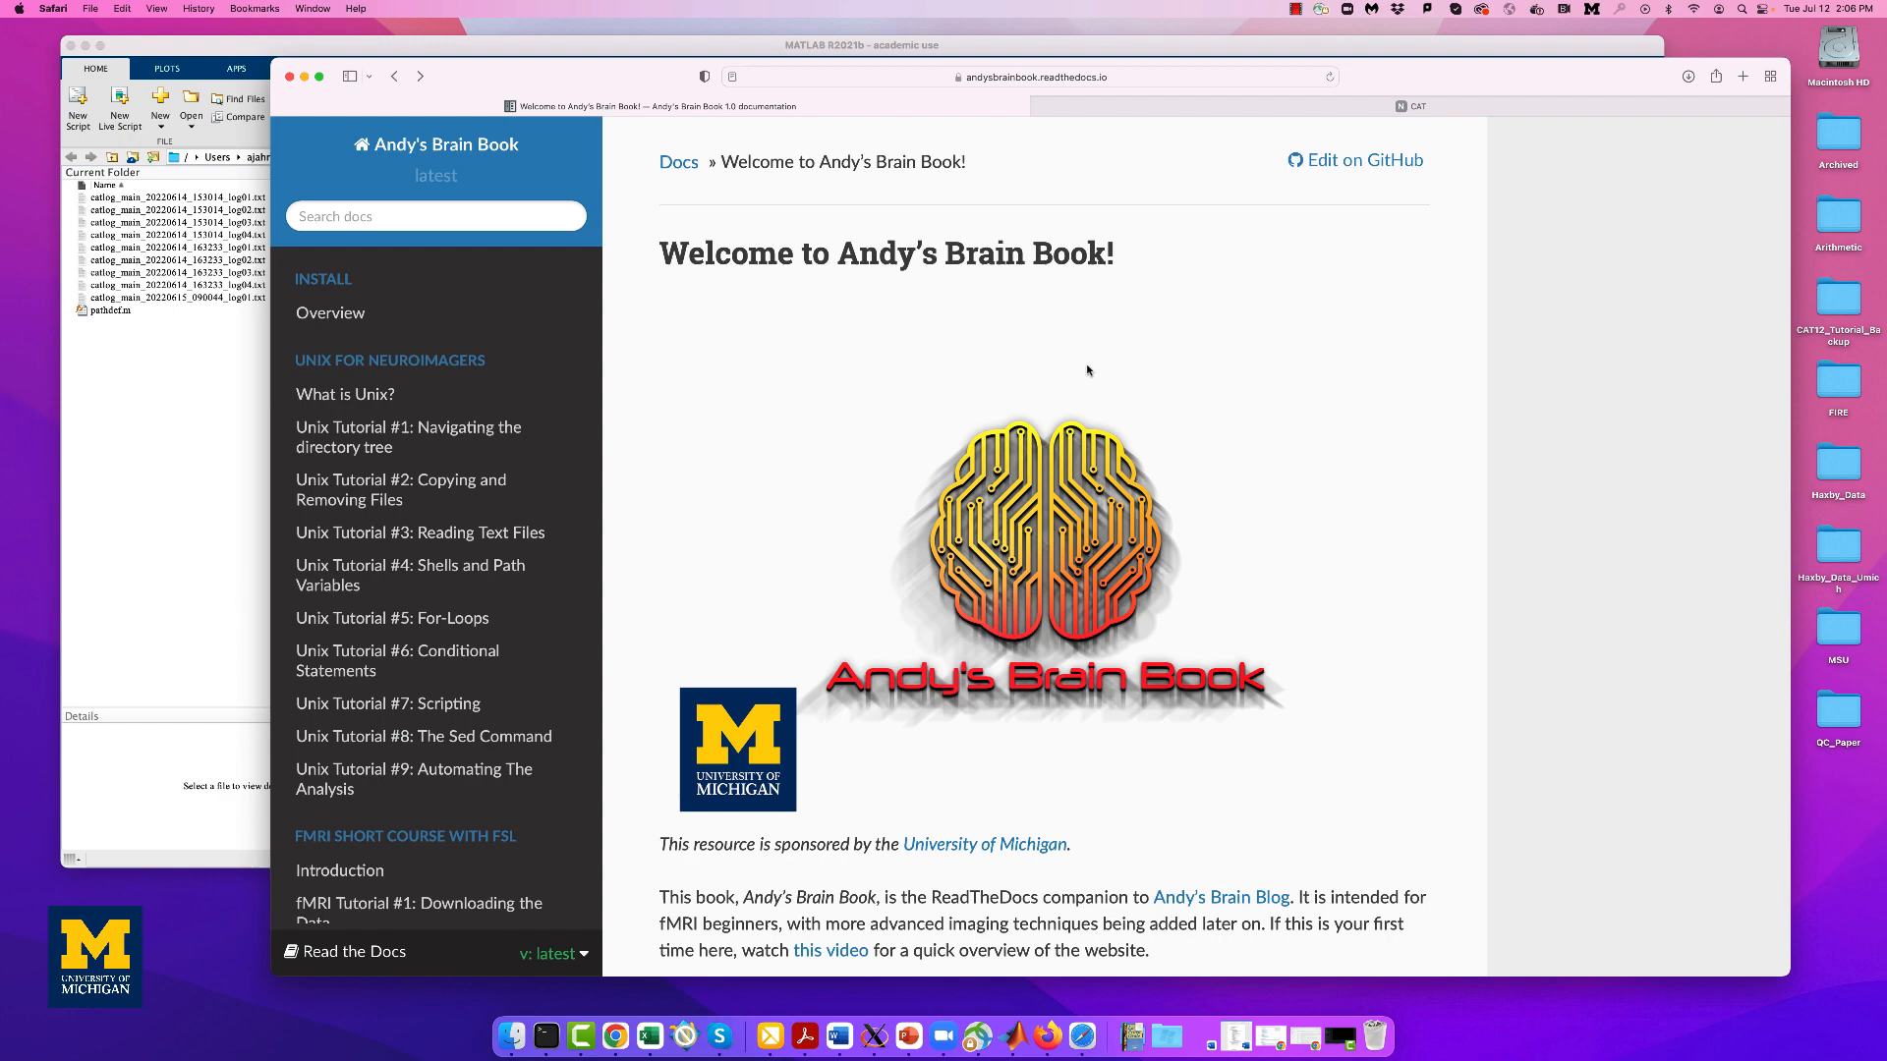
Scroll down the Andy's Brain Book sidebar to reach SPM Overview and its Toolboxes chapter
{"action": "scroll", "scroll_direction": "down", "scroll_amount": 3}
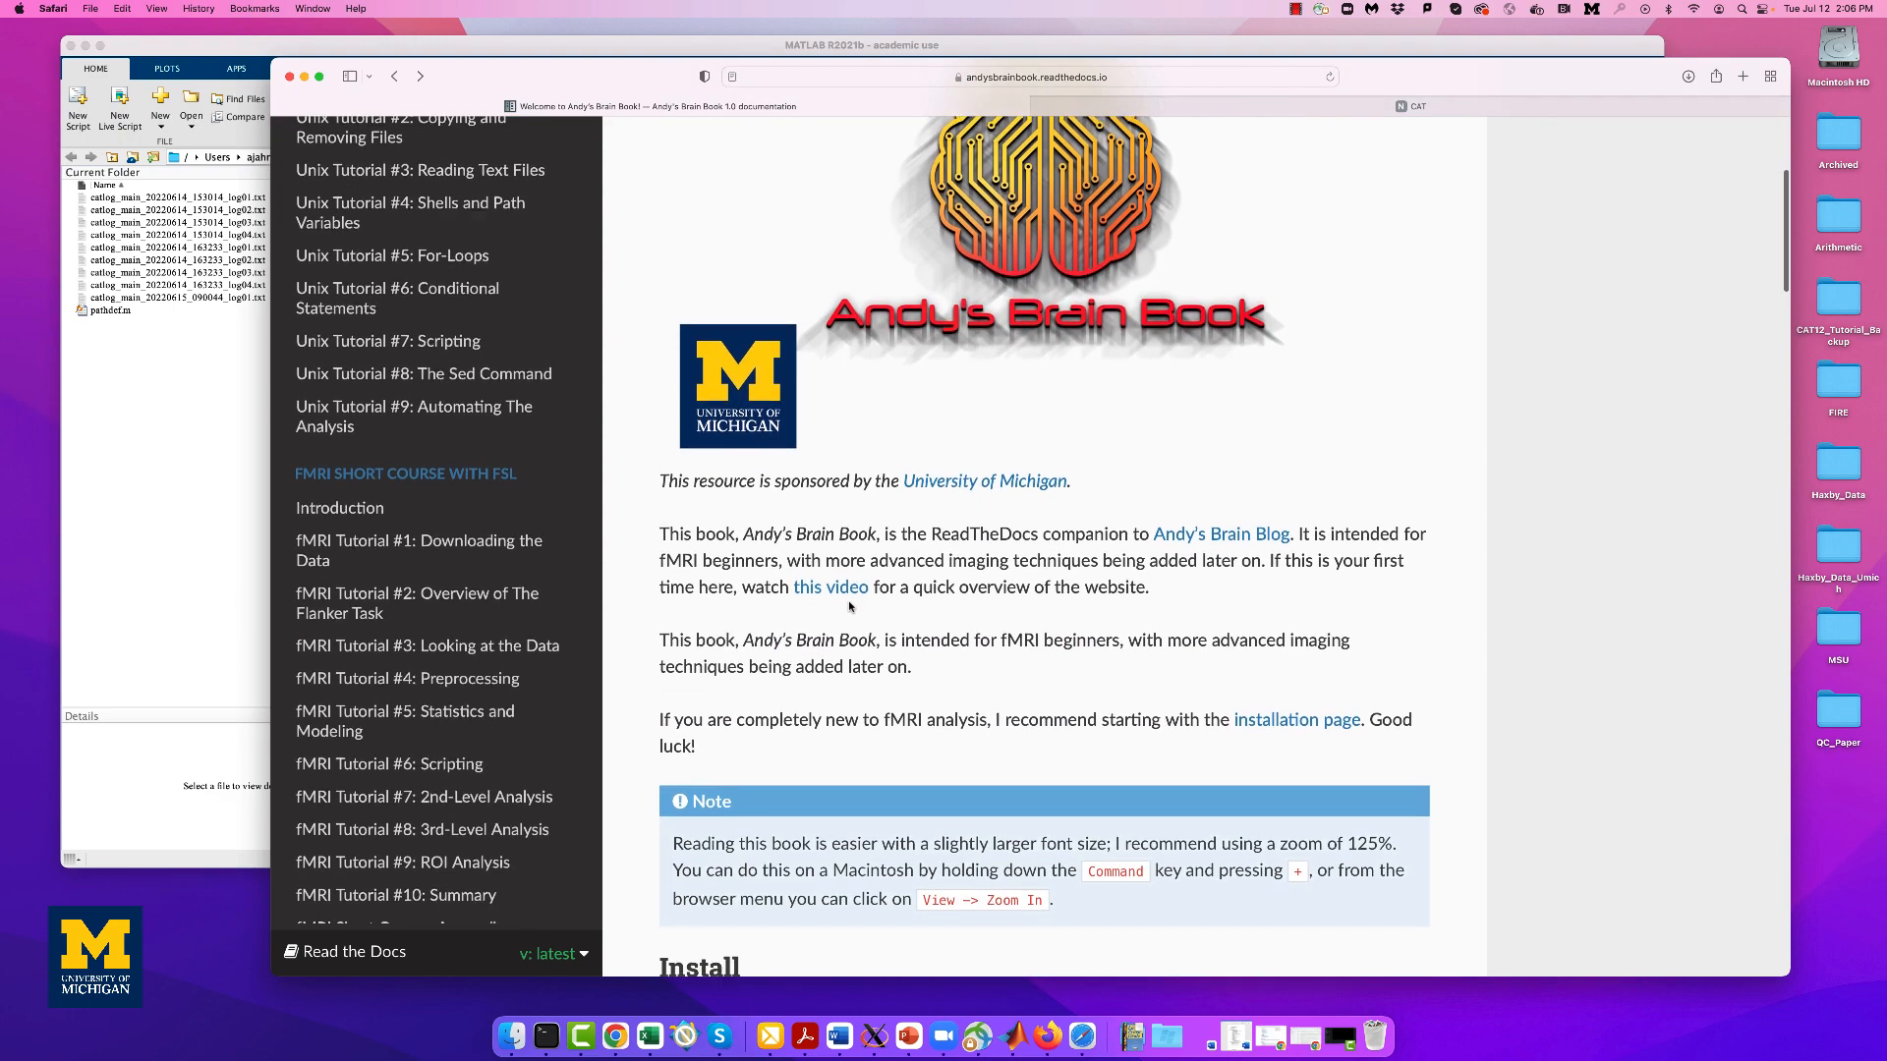
{"action": "scroll", "scroll_direction": "down", "scroll_amount": 3}
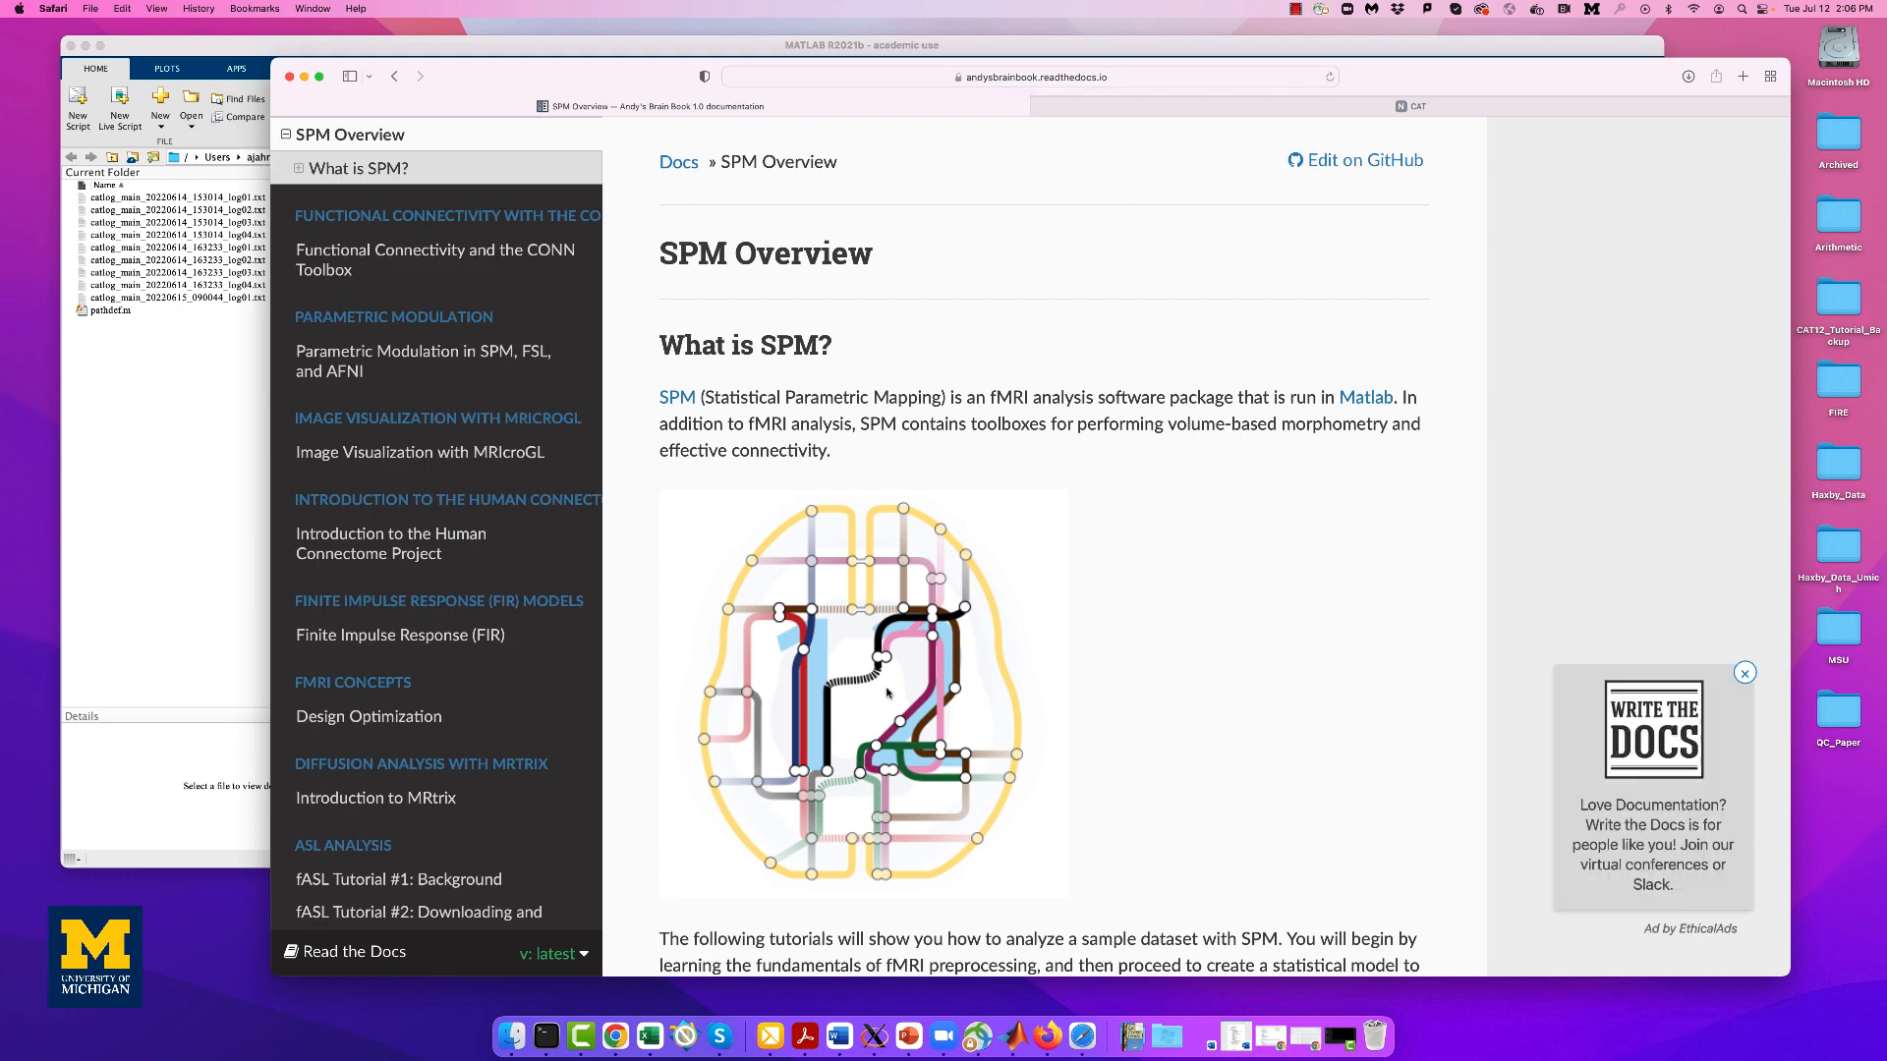
{"action": "mouse_move", "coordinate": [1090, 589]}
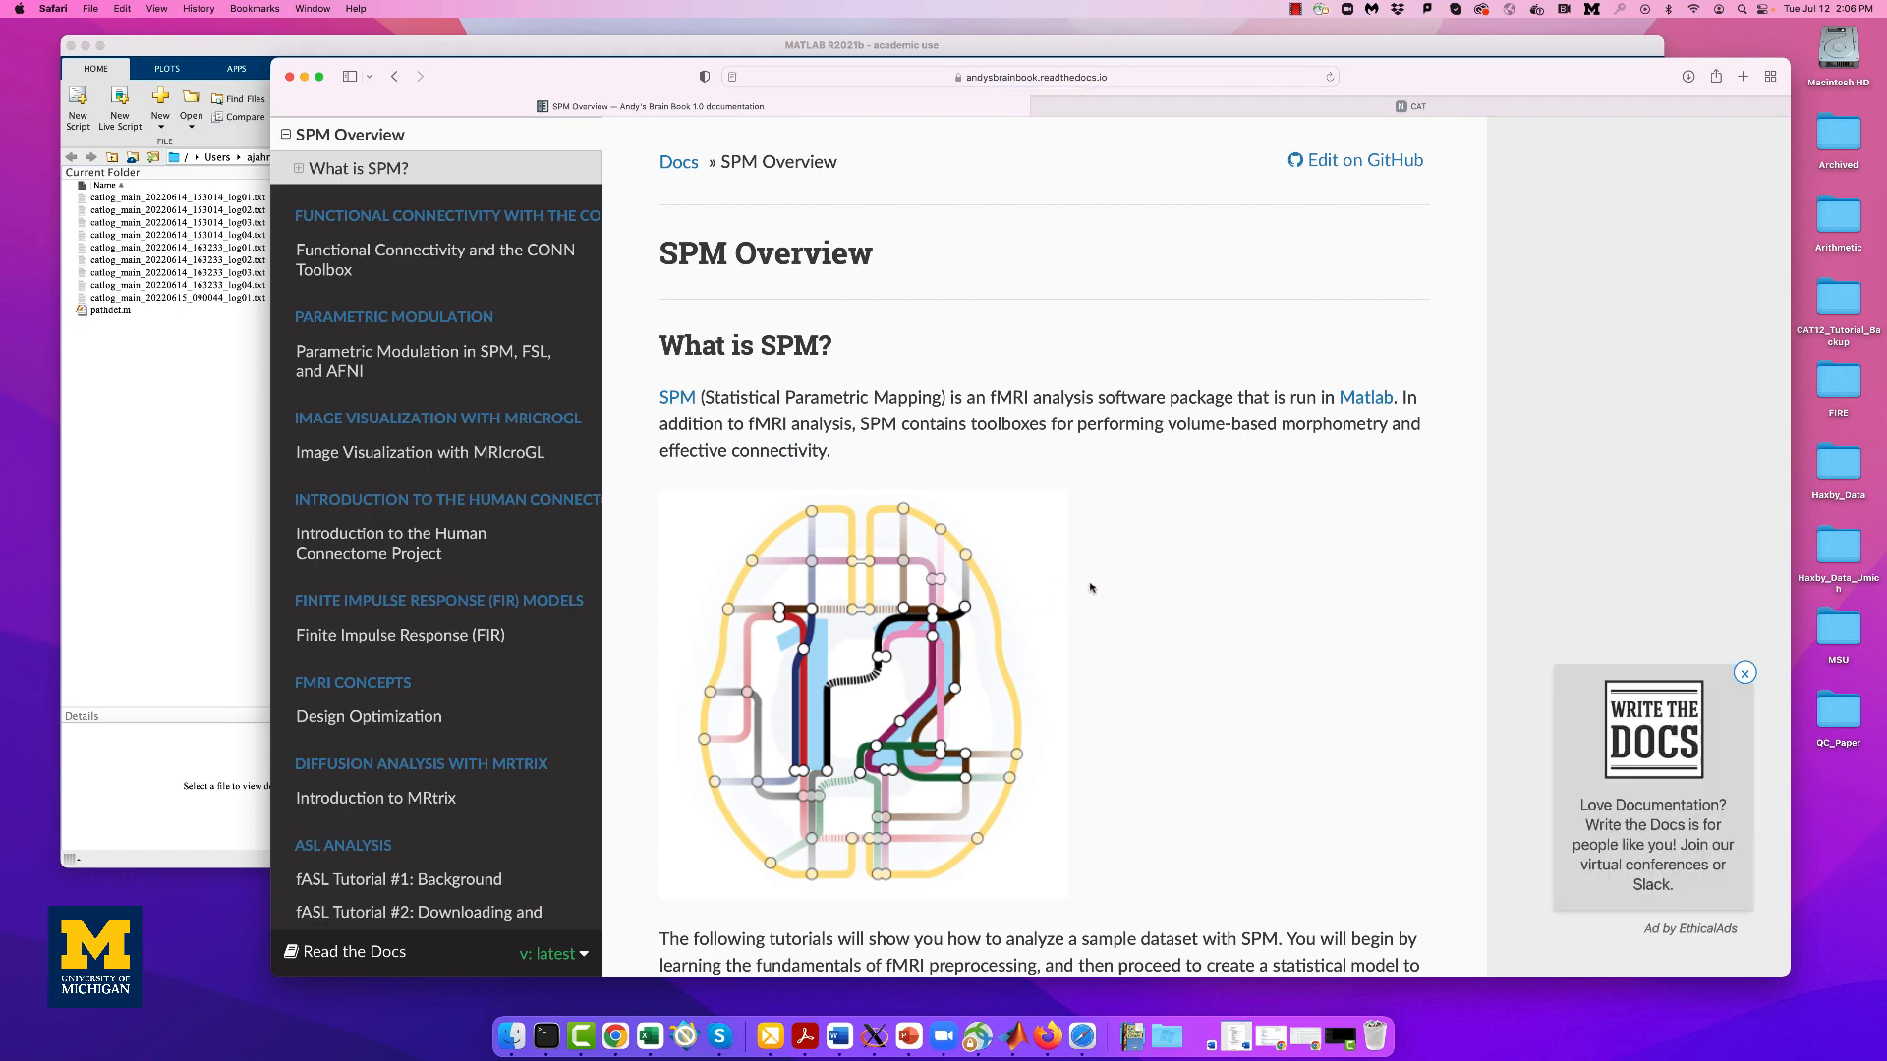
{"action": "mouse_move", "coordinate": [1071, 573]}
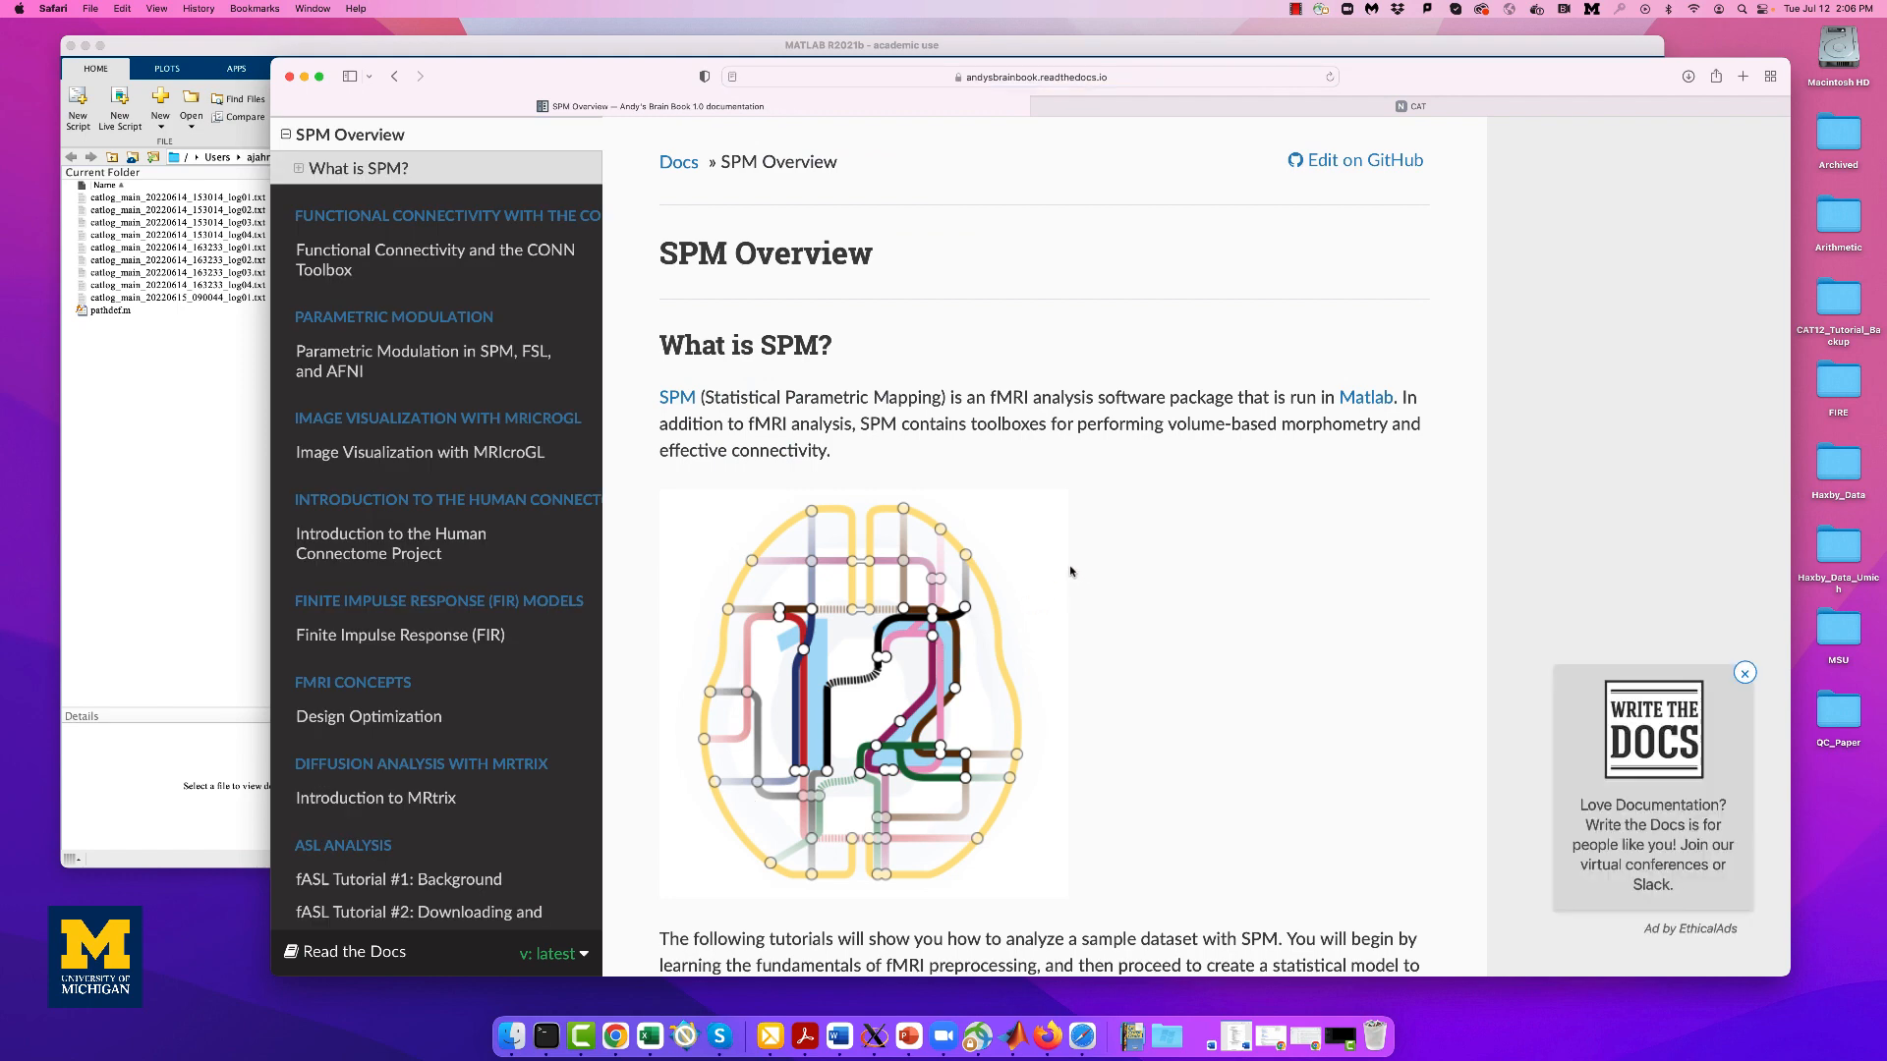
{"action": "scroll", "scroll_direction": "down", "scroll_amount": 3}
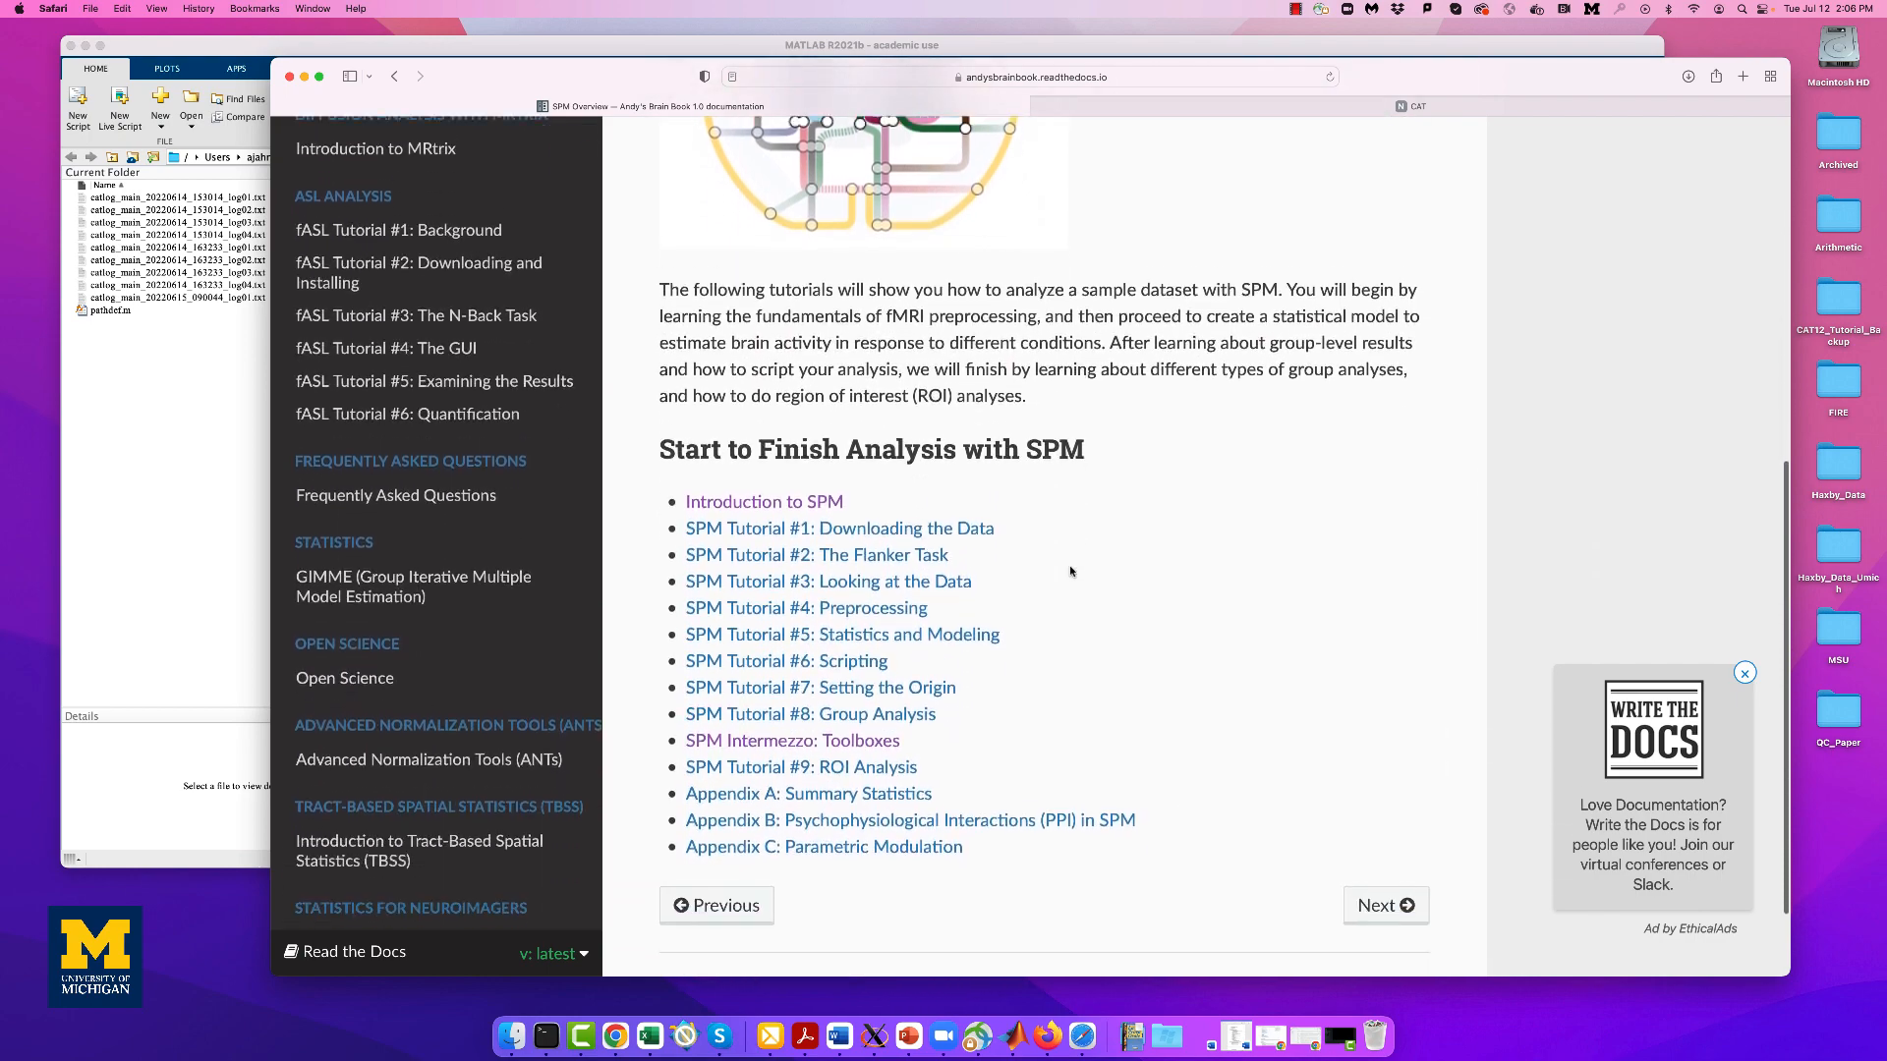
{"action": "scroll", "scroll_direction": "down", "scroll_amount": 3}
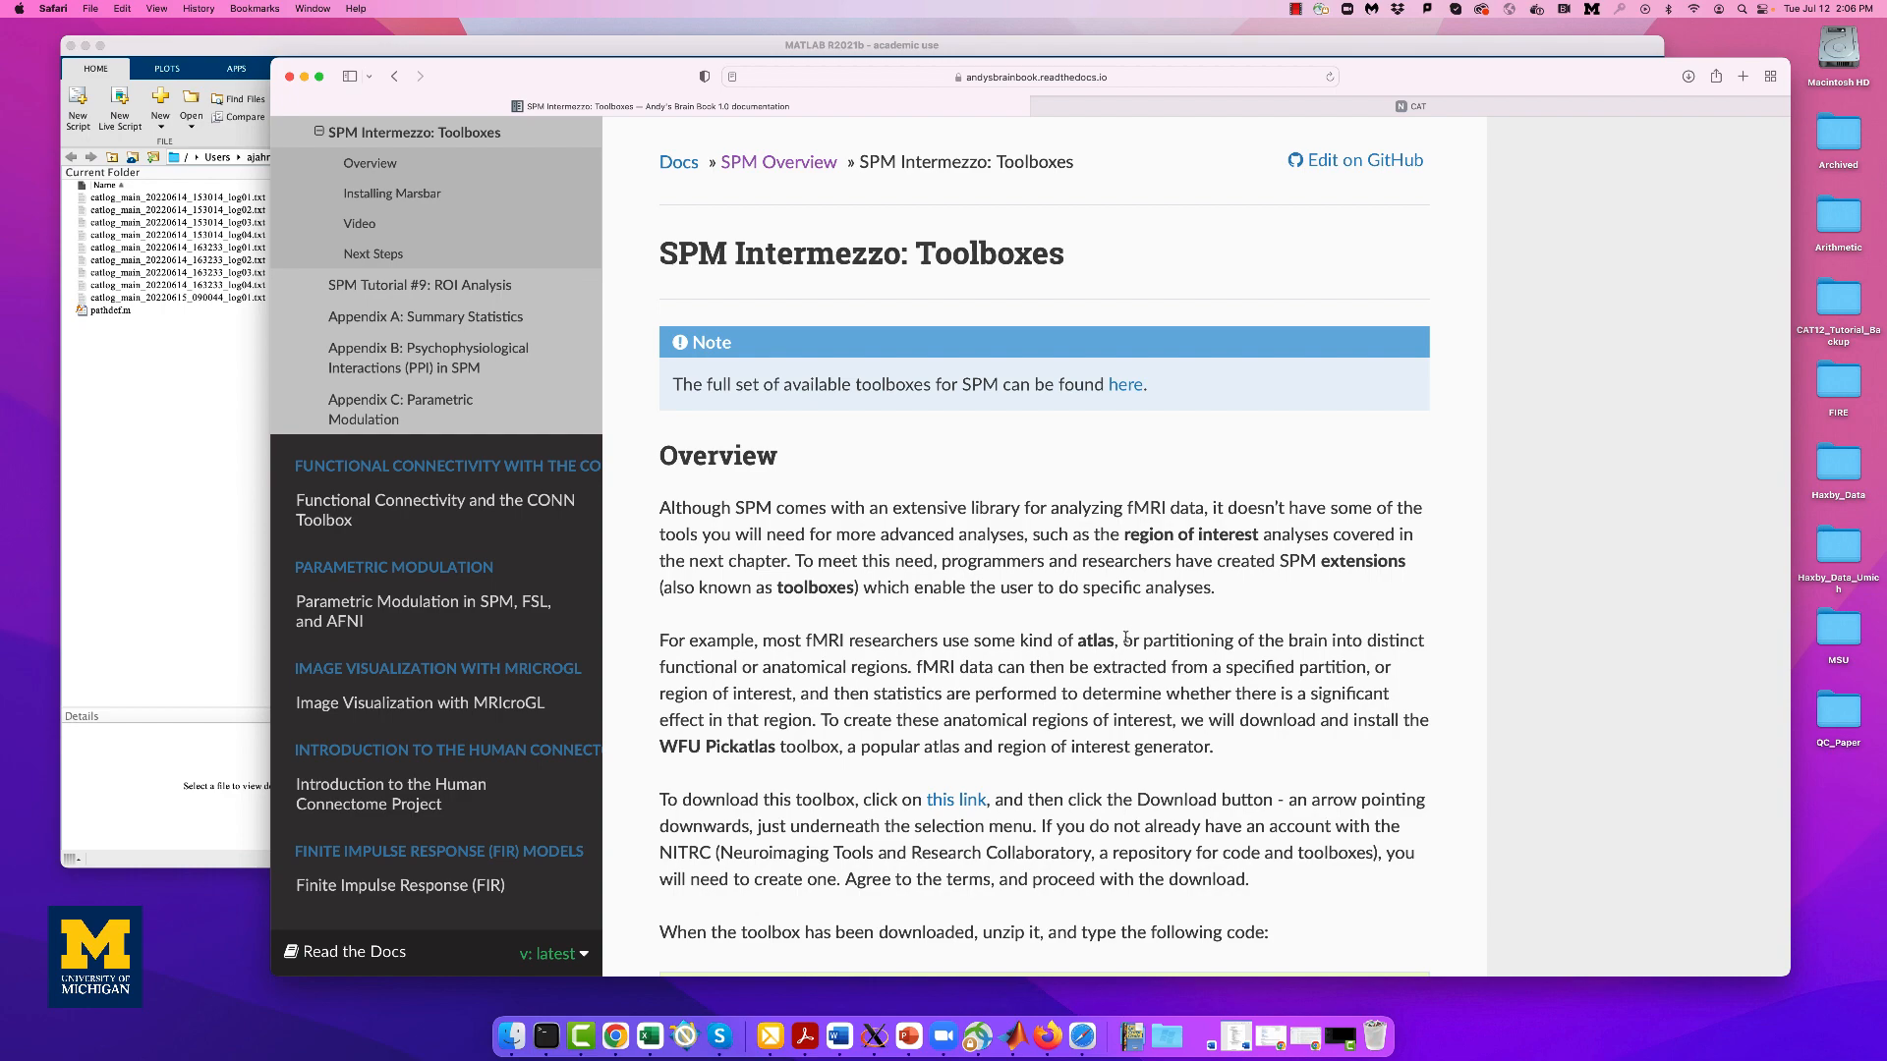
Read through the WFU Pickatlas and Marsbar install steps, then scroll the SPM Overview tutorial list
{"action": "scroll", "scroll_direction": "down", "scroll_amount": 3}
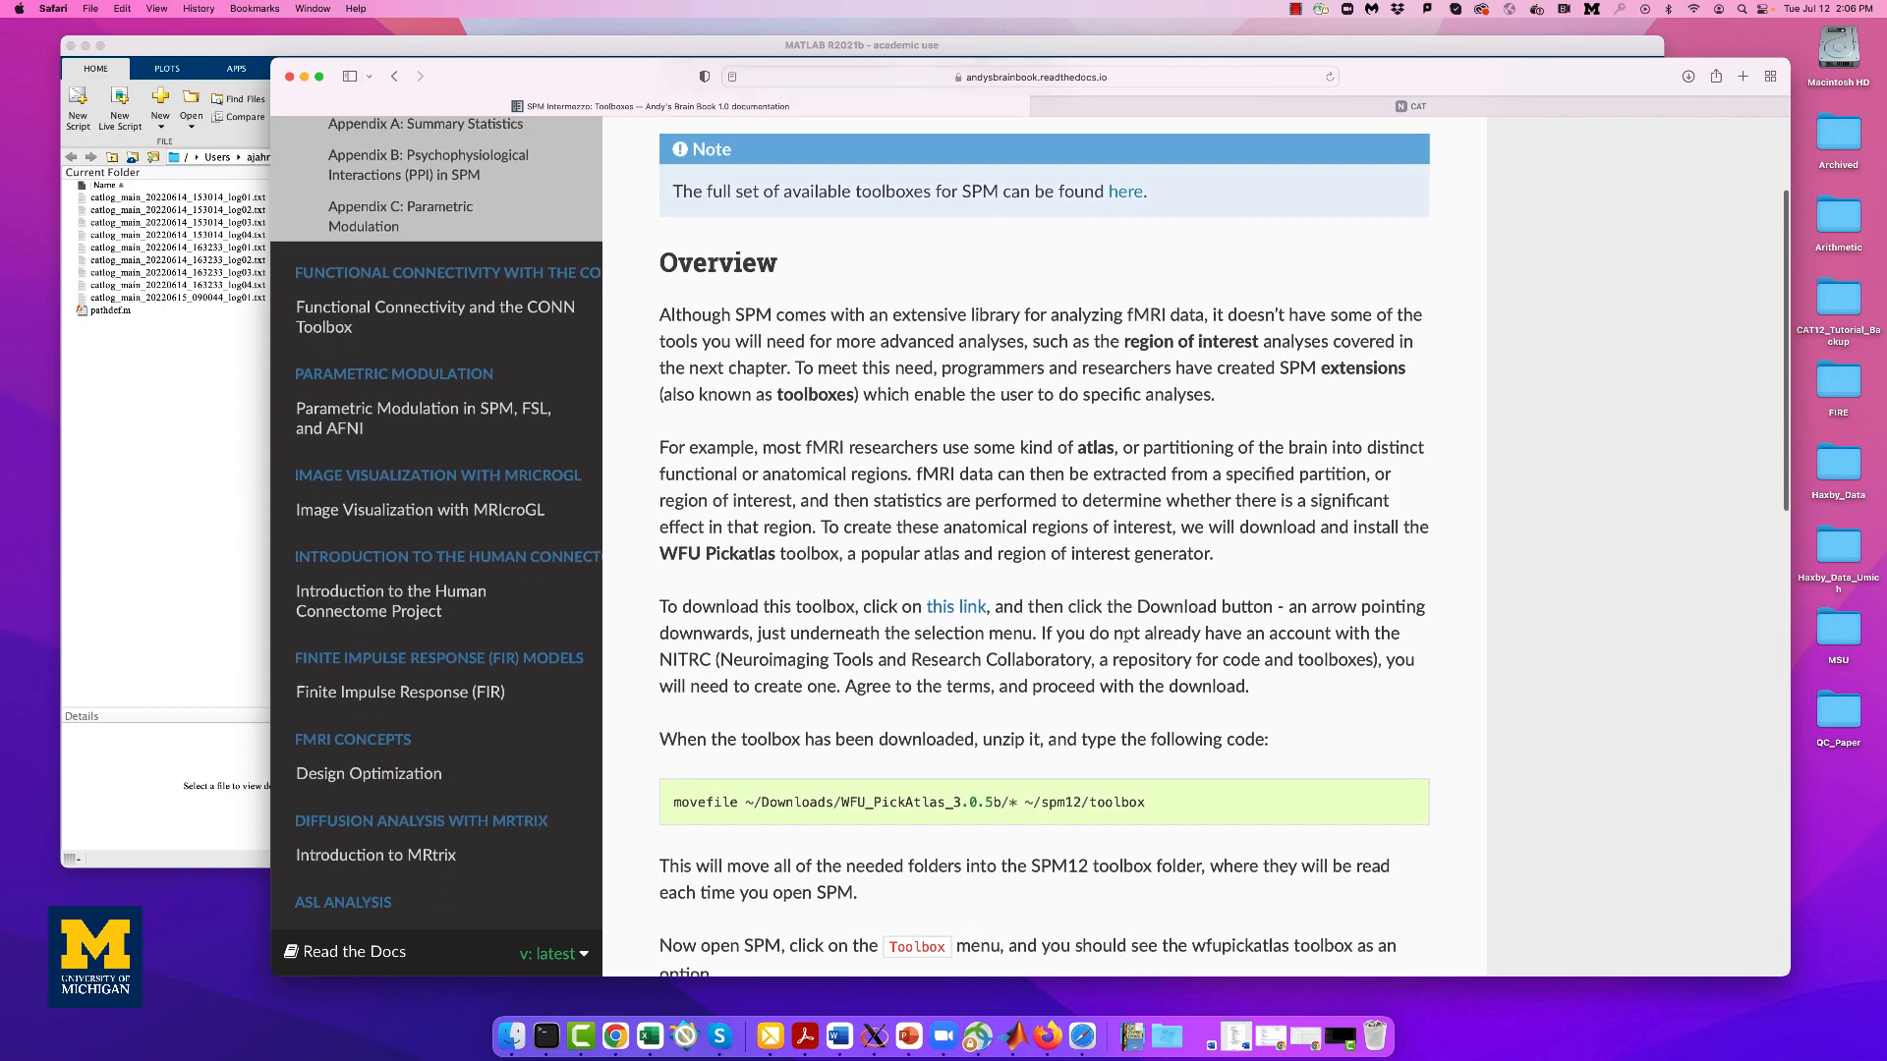
{"action": "scroll", "scroll_direction": "down", "scroll_amount": 3}
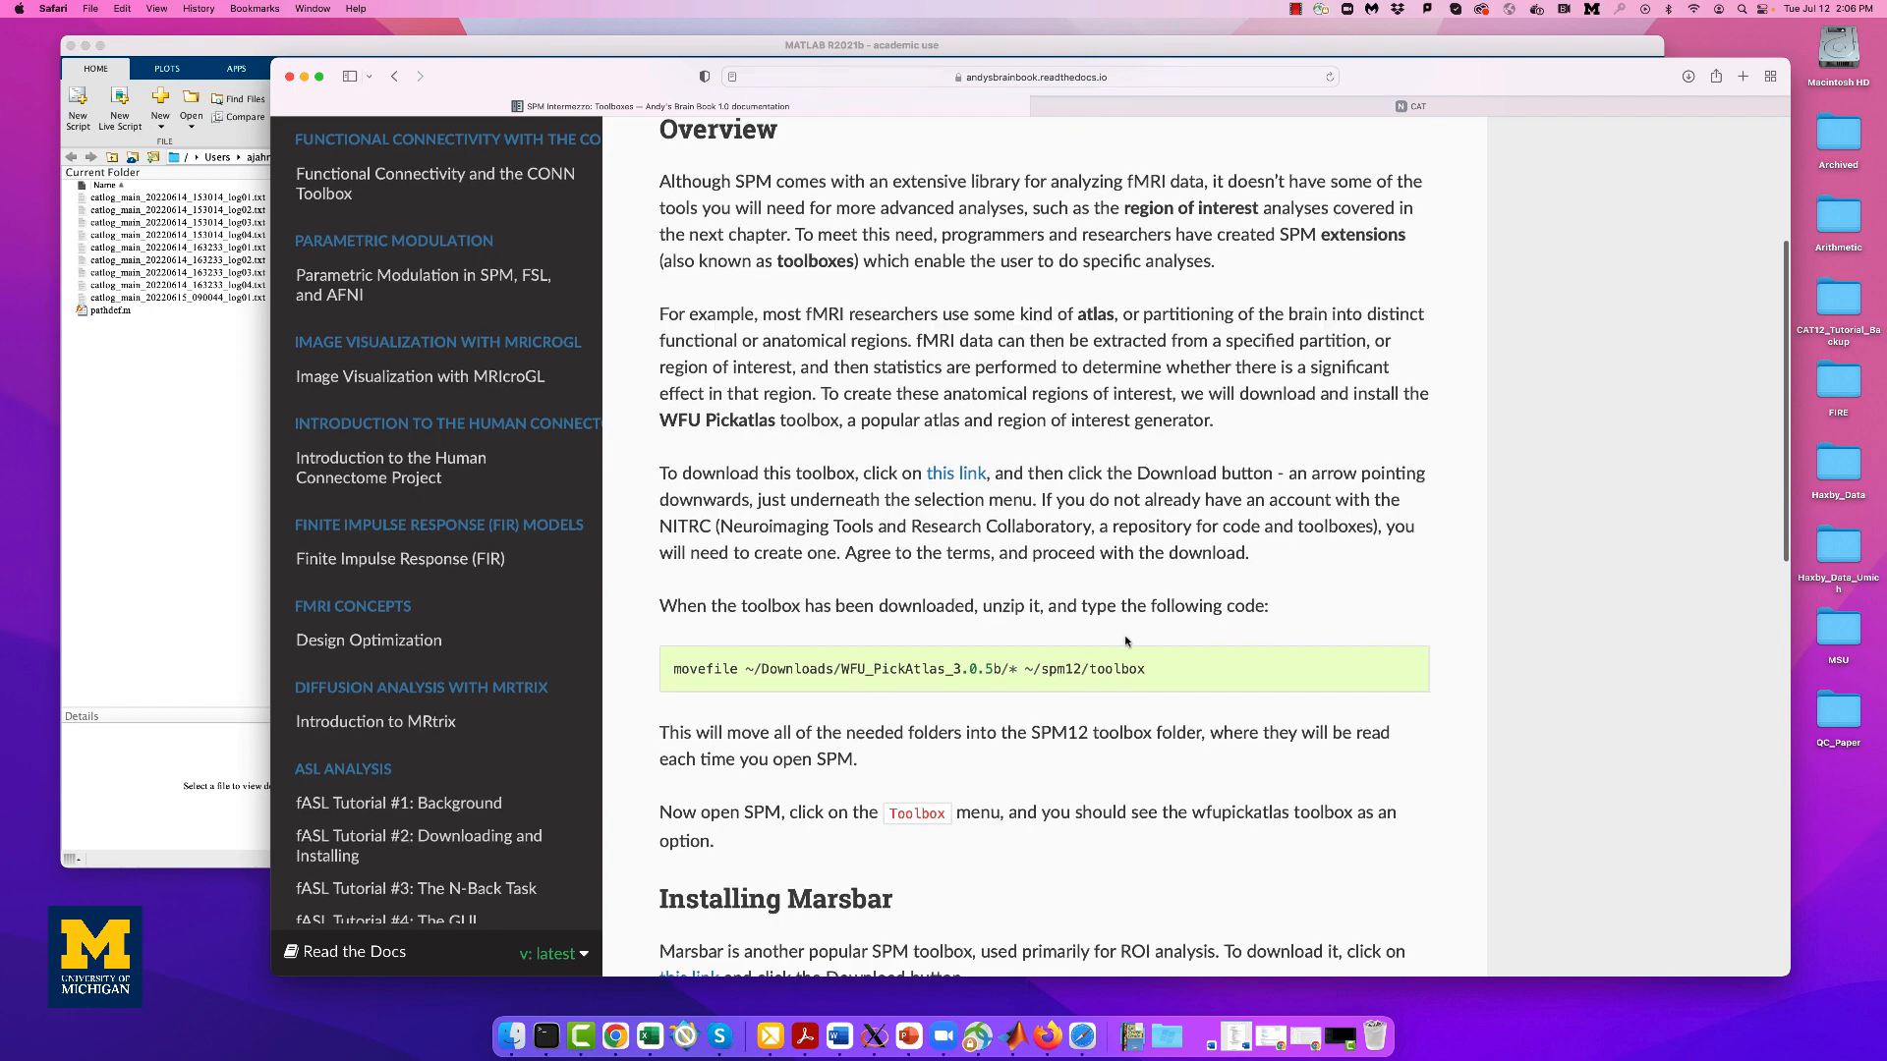
{"action": "scroll", "scroll_direction": "down", "scroll_amount": 3}
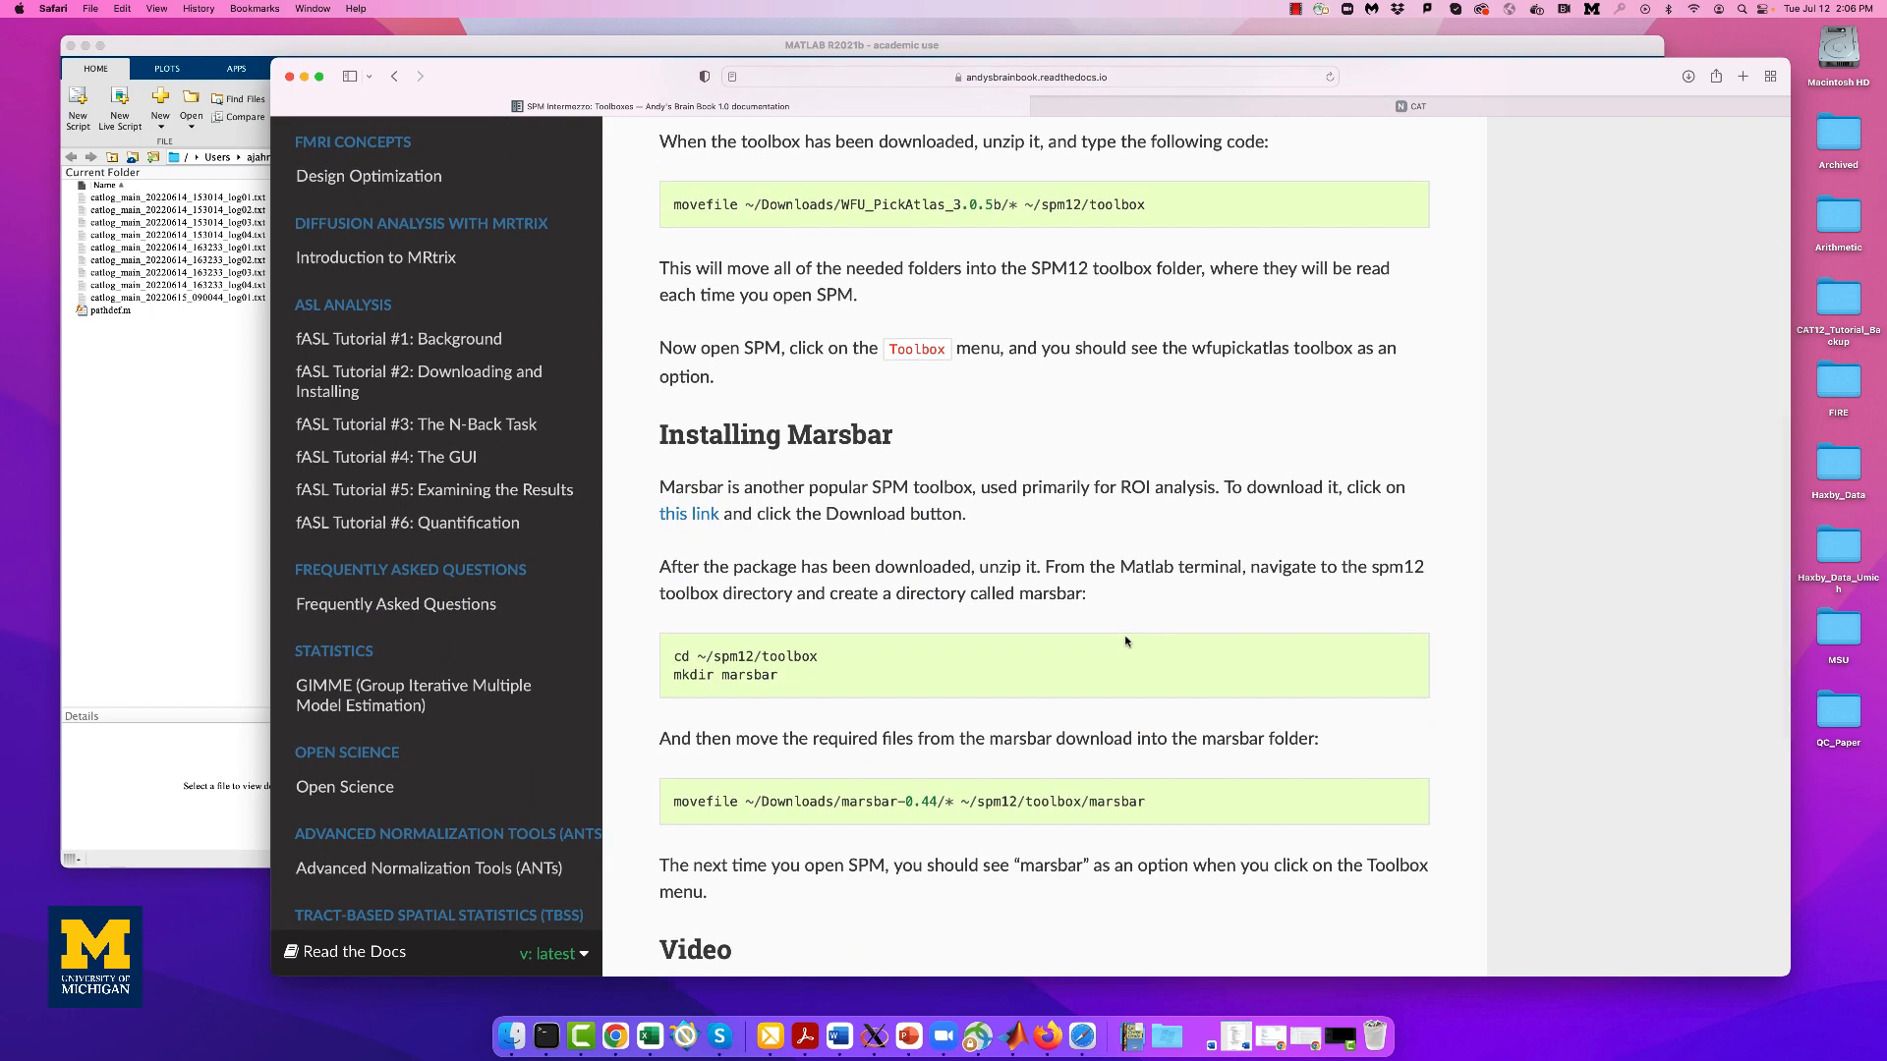
{"action": "scroll", "scroll_direction": "down", "scroll_amount": 3}
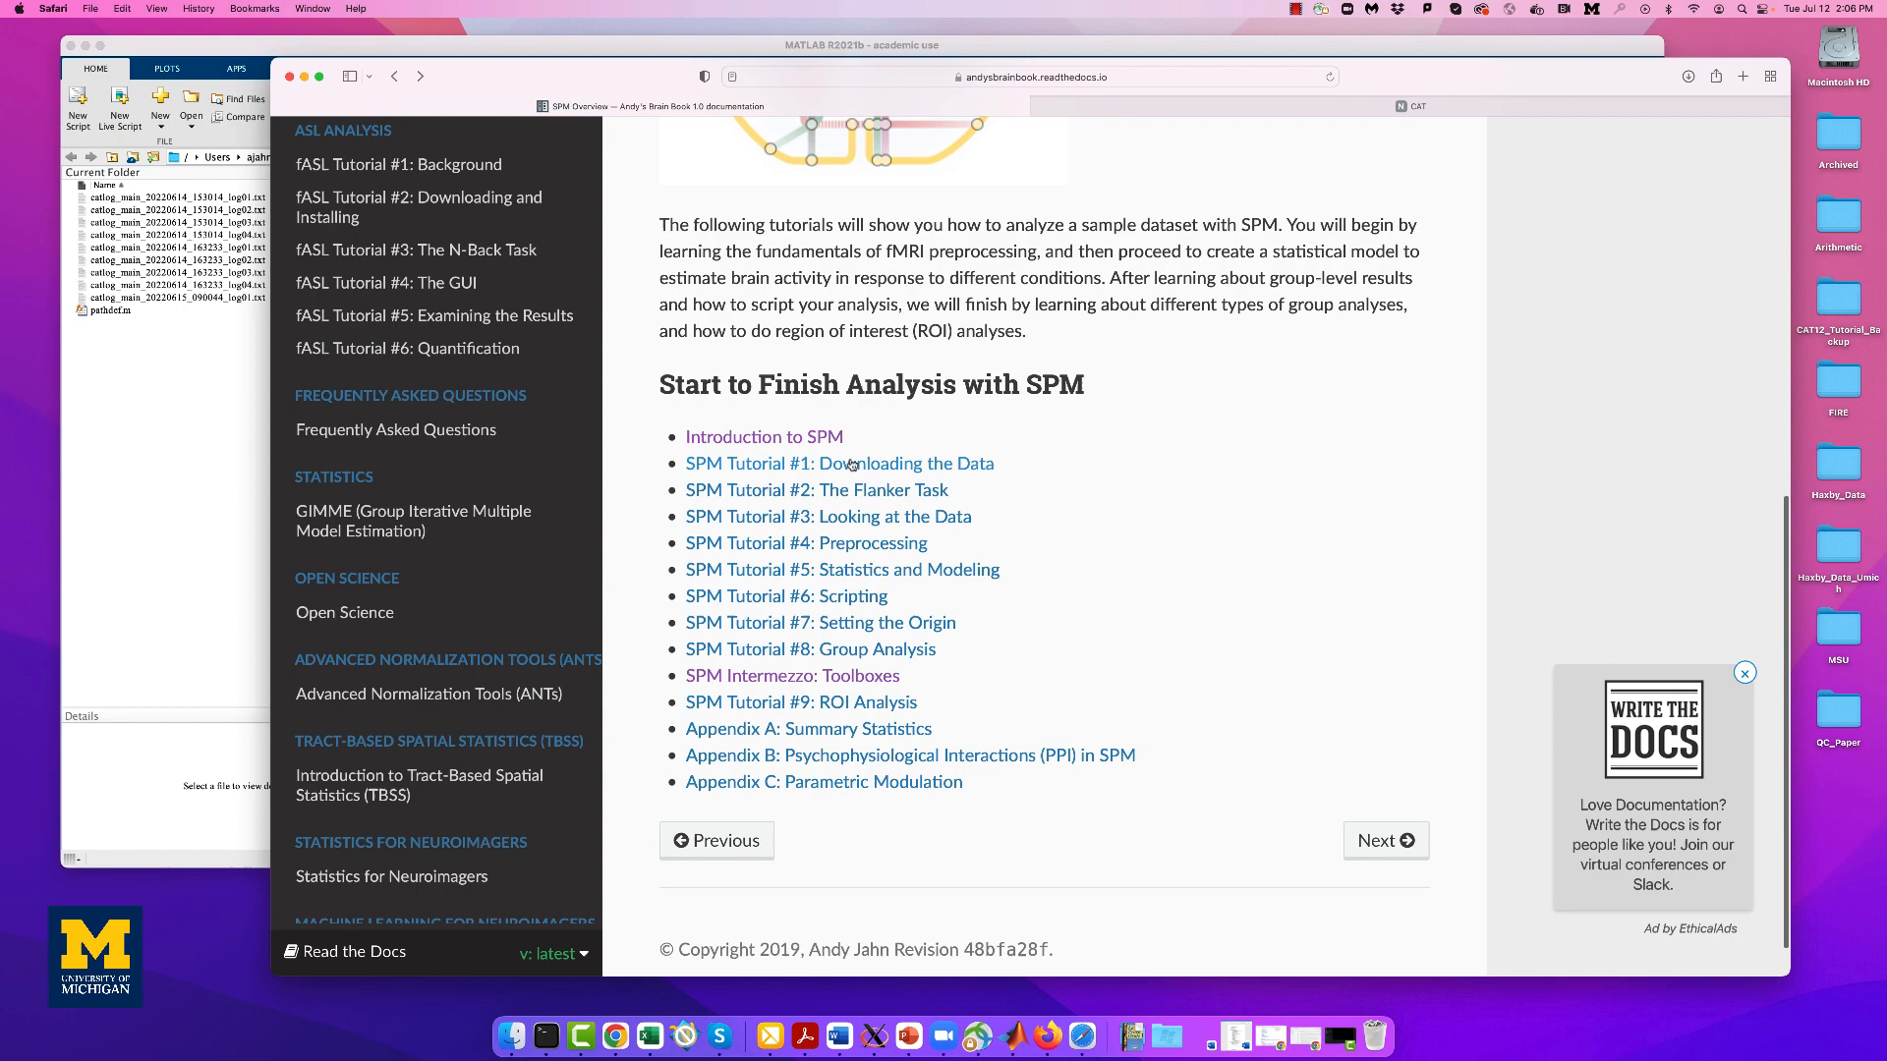
Open Introduction to SPM and scroll to its Downloading and Installing SPM section
{"action": "left_click", "coordinate": [765, 435]}
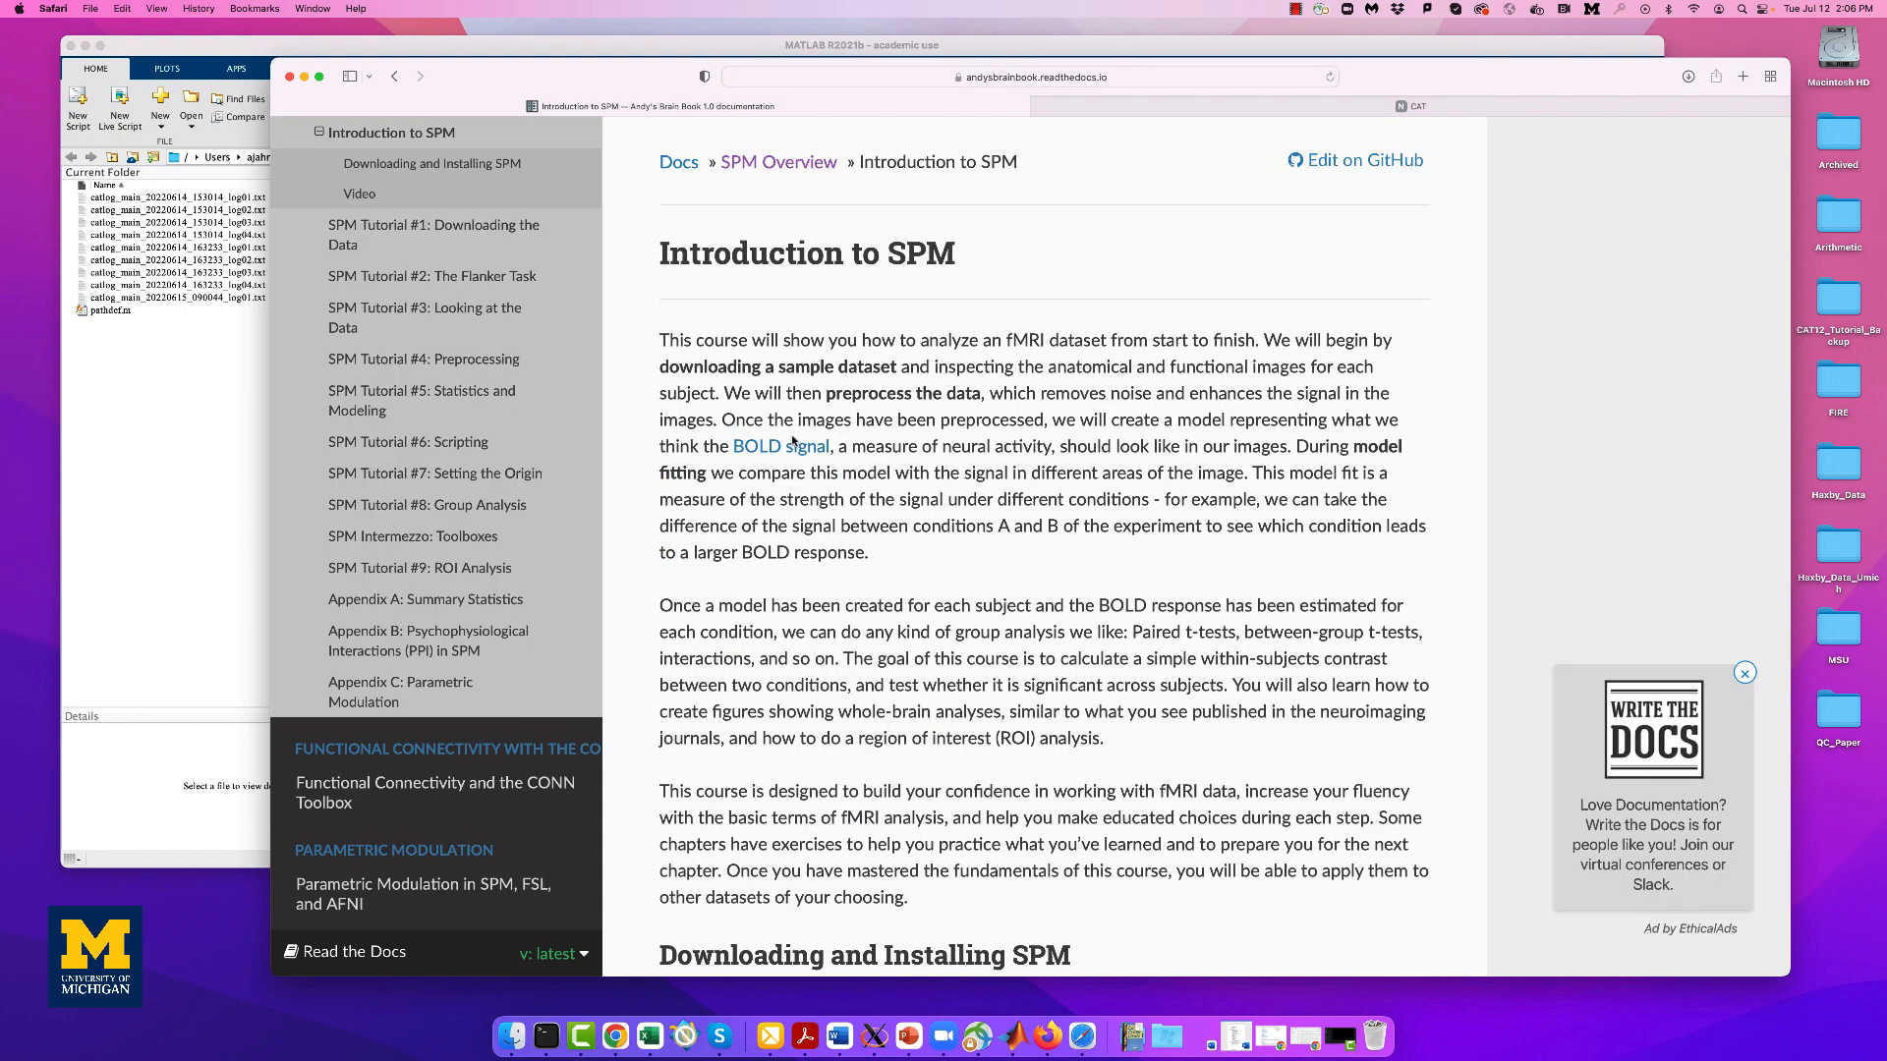
{"action": "scroll", "scroll_direction": "down", "scroll_amount": 3}
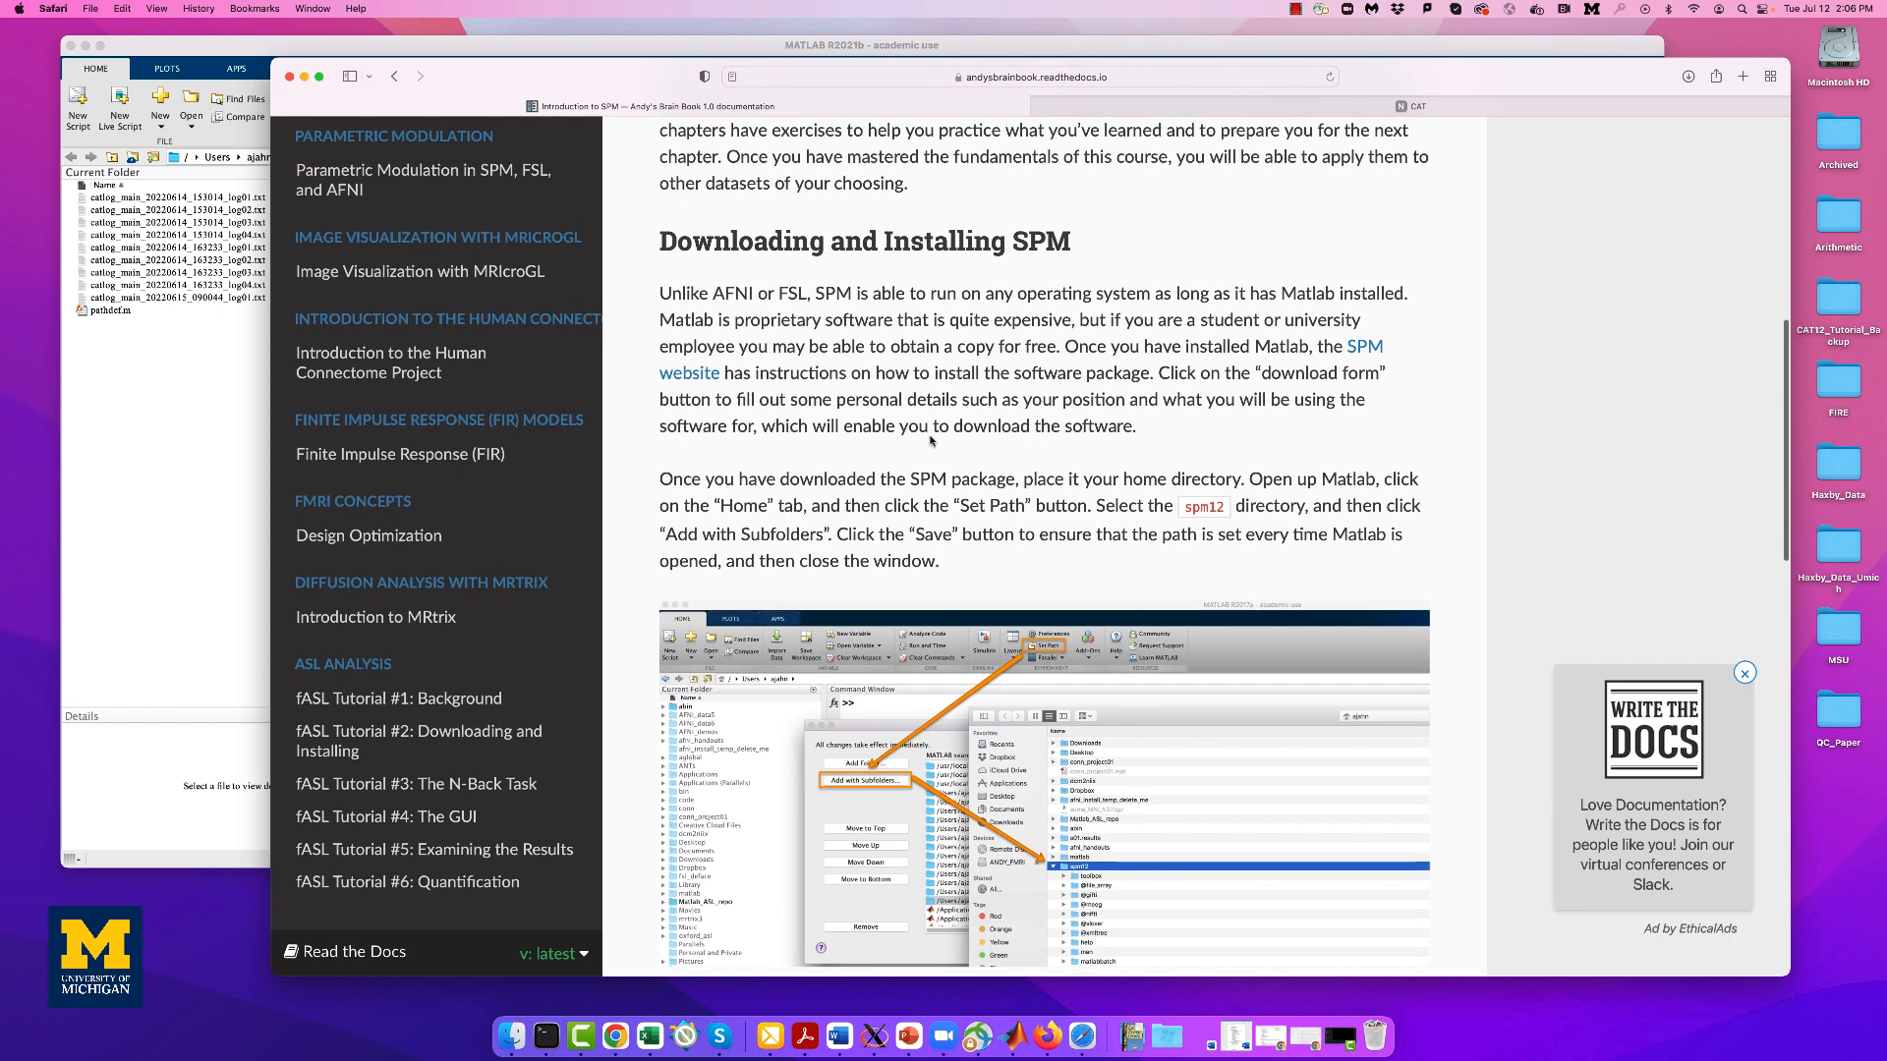
{"action": "mouse_move", "coordinate": [927, 435]}
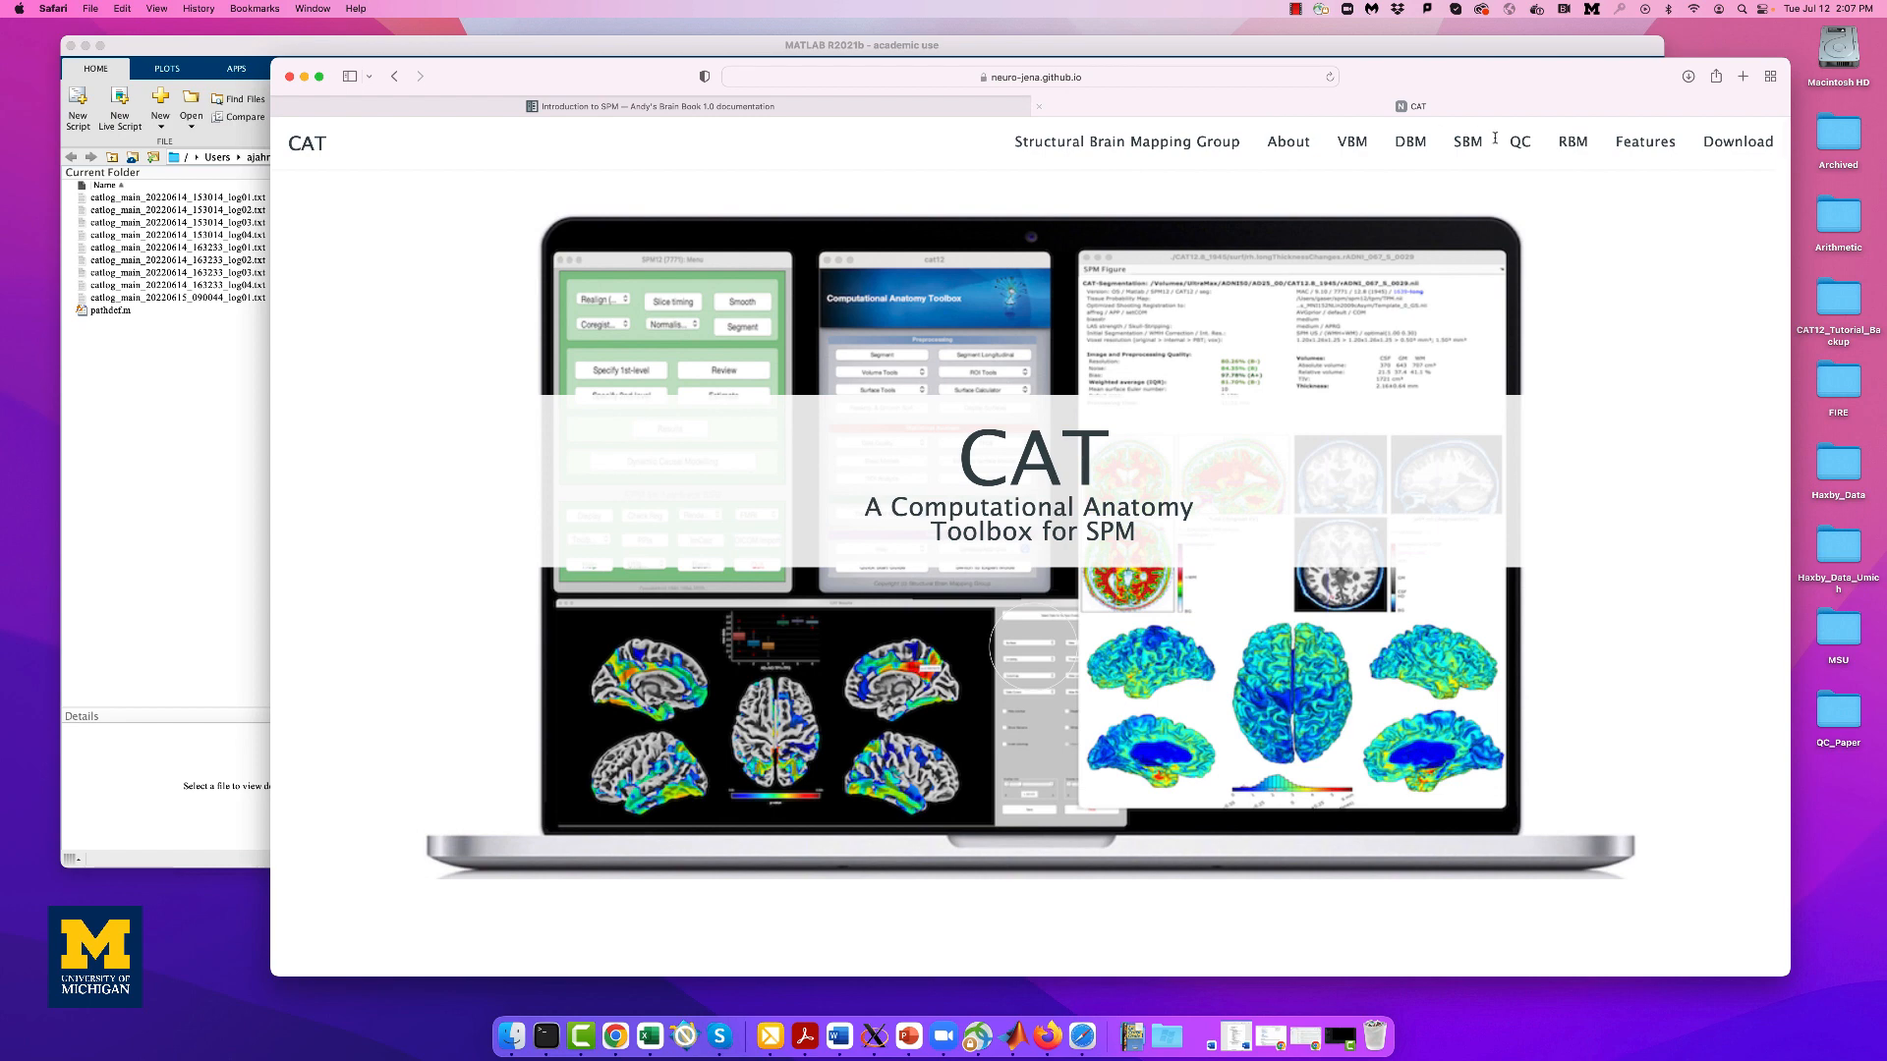
{"action": "mouse_move", "coordinate": [1737, 141]}
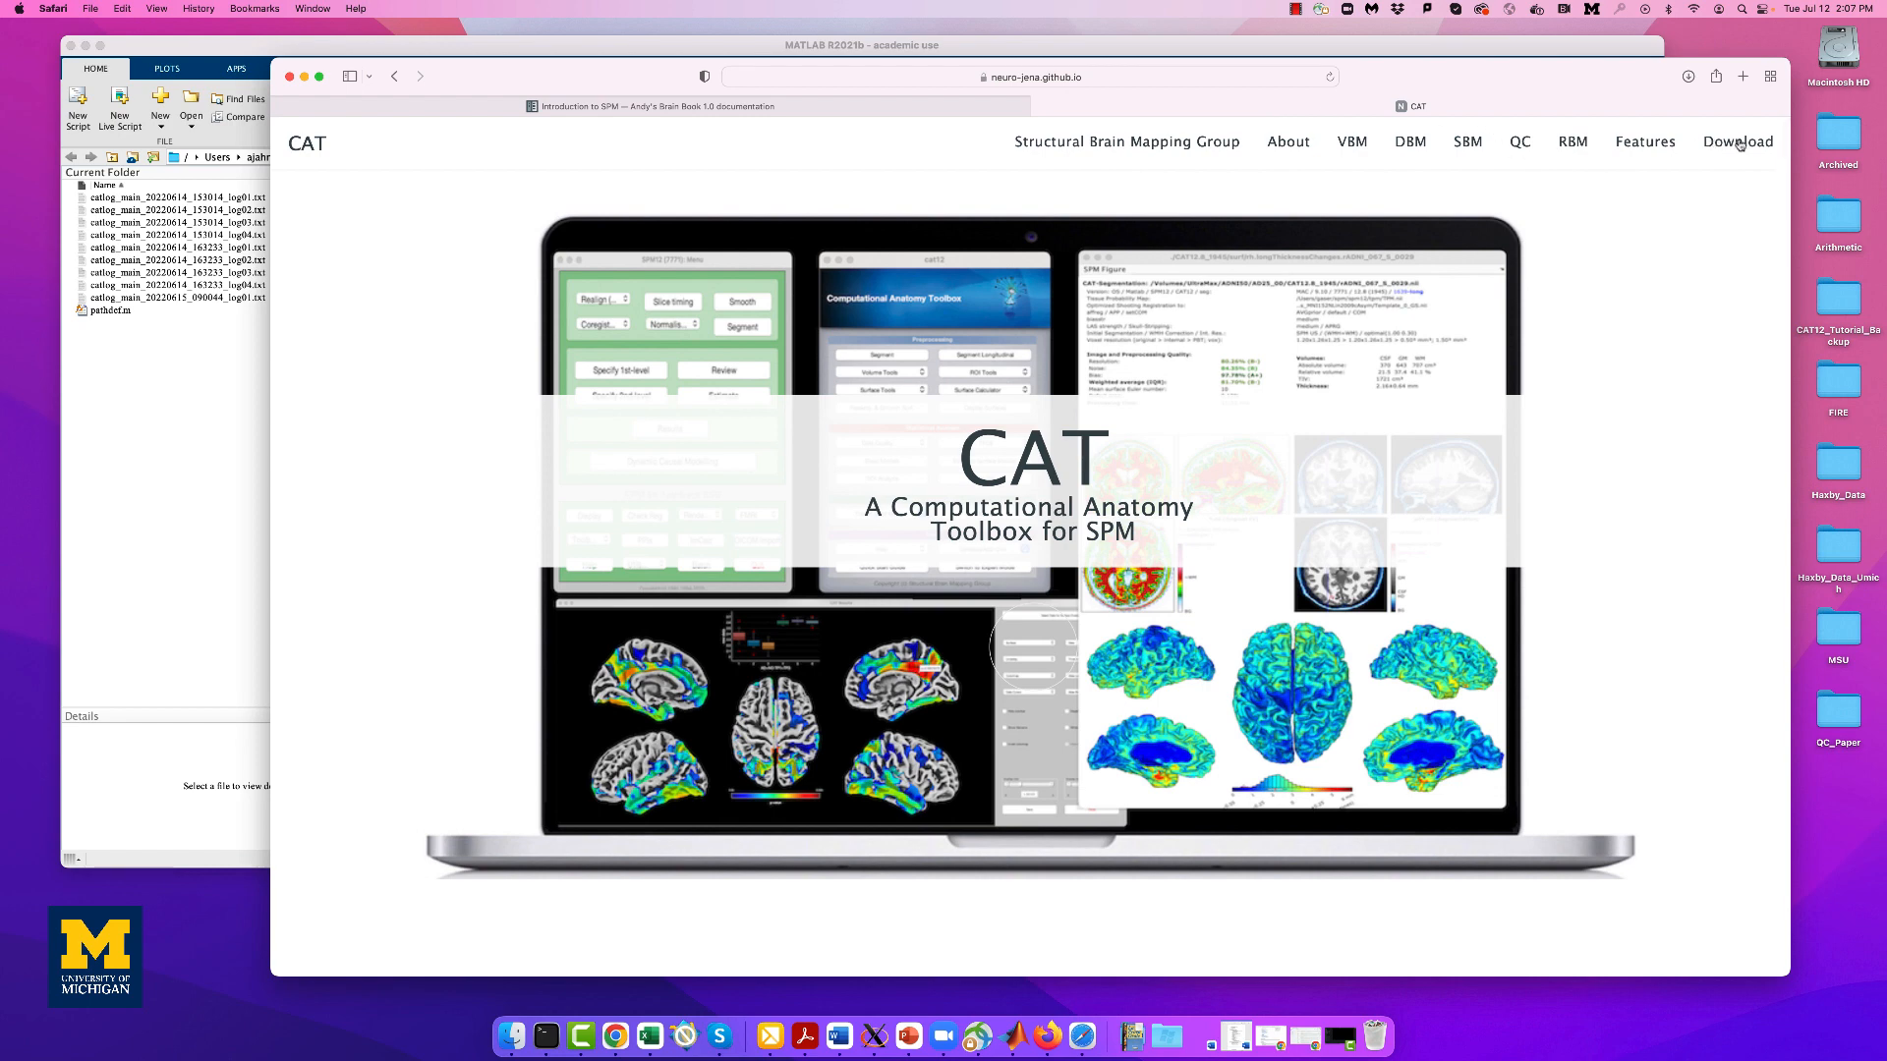
Download CAT12 from the CAT Download page, then bring up a Terminal window
{"action": "left_click", "coordinate": [1736, 141]}
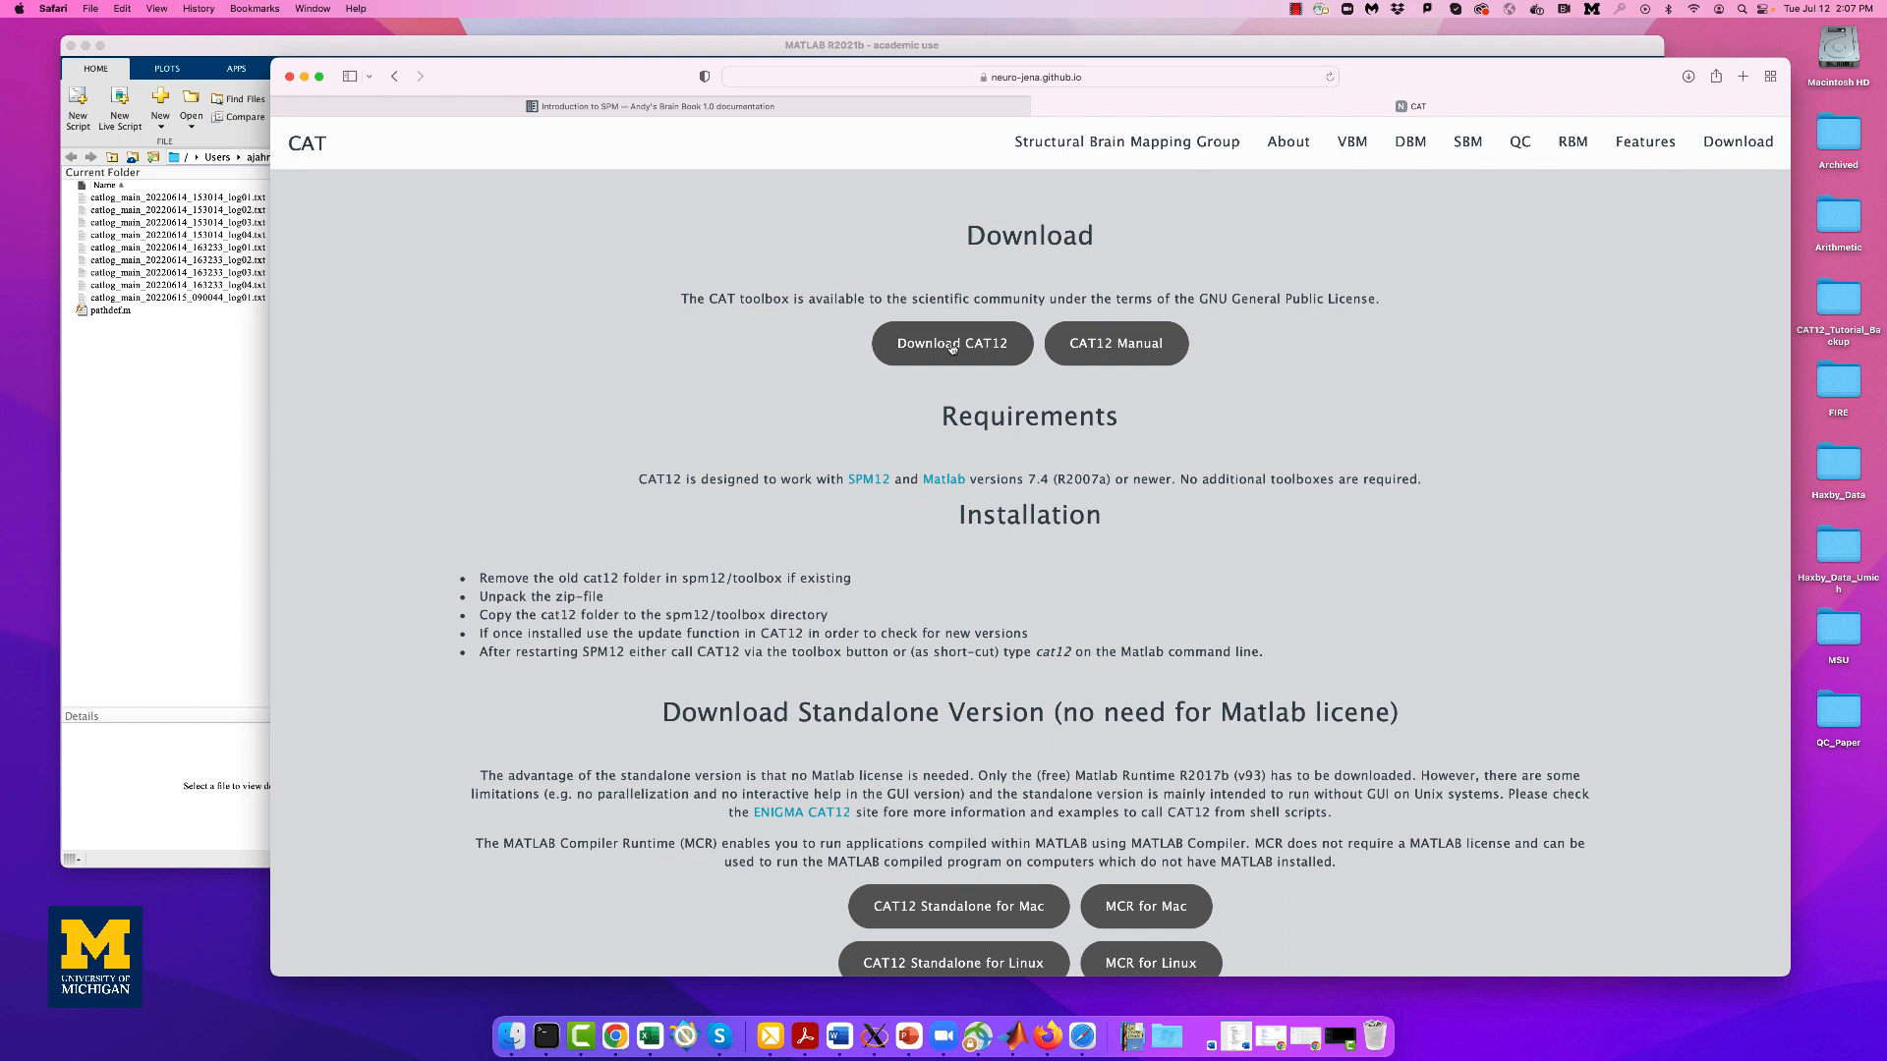
{"action": "left_click", "coordinate": [952, 343]}
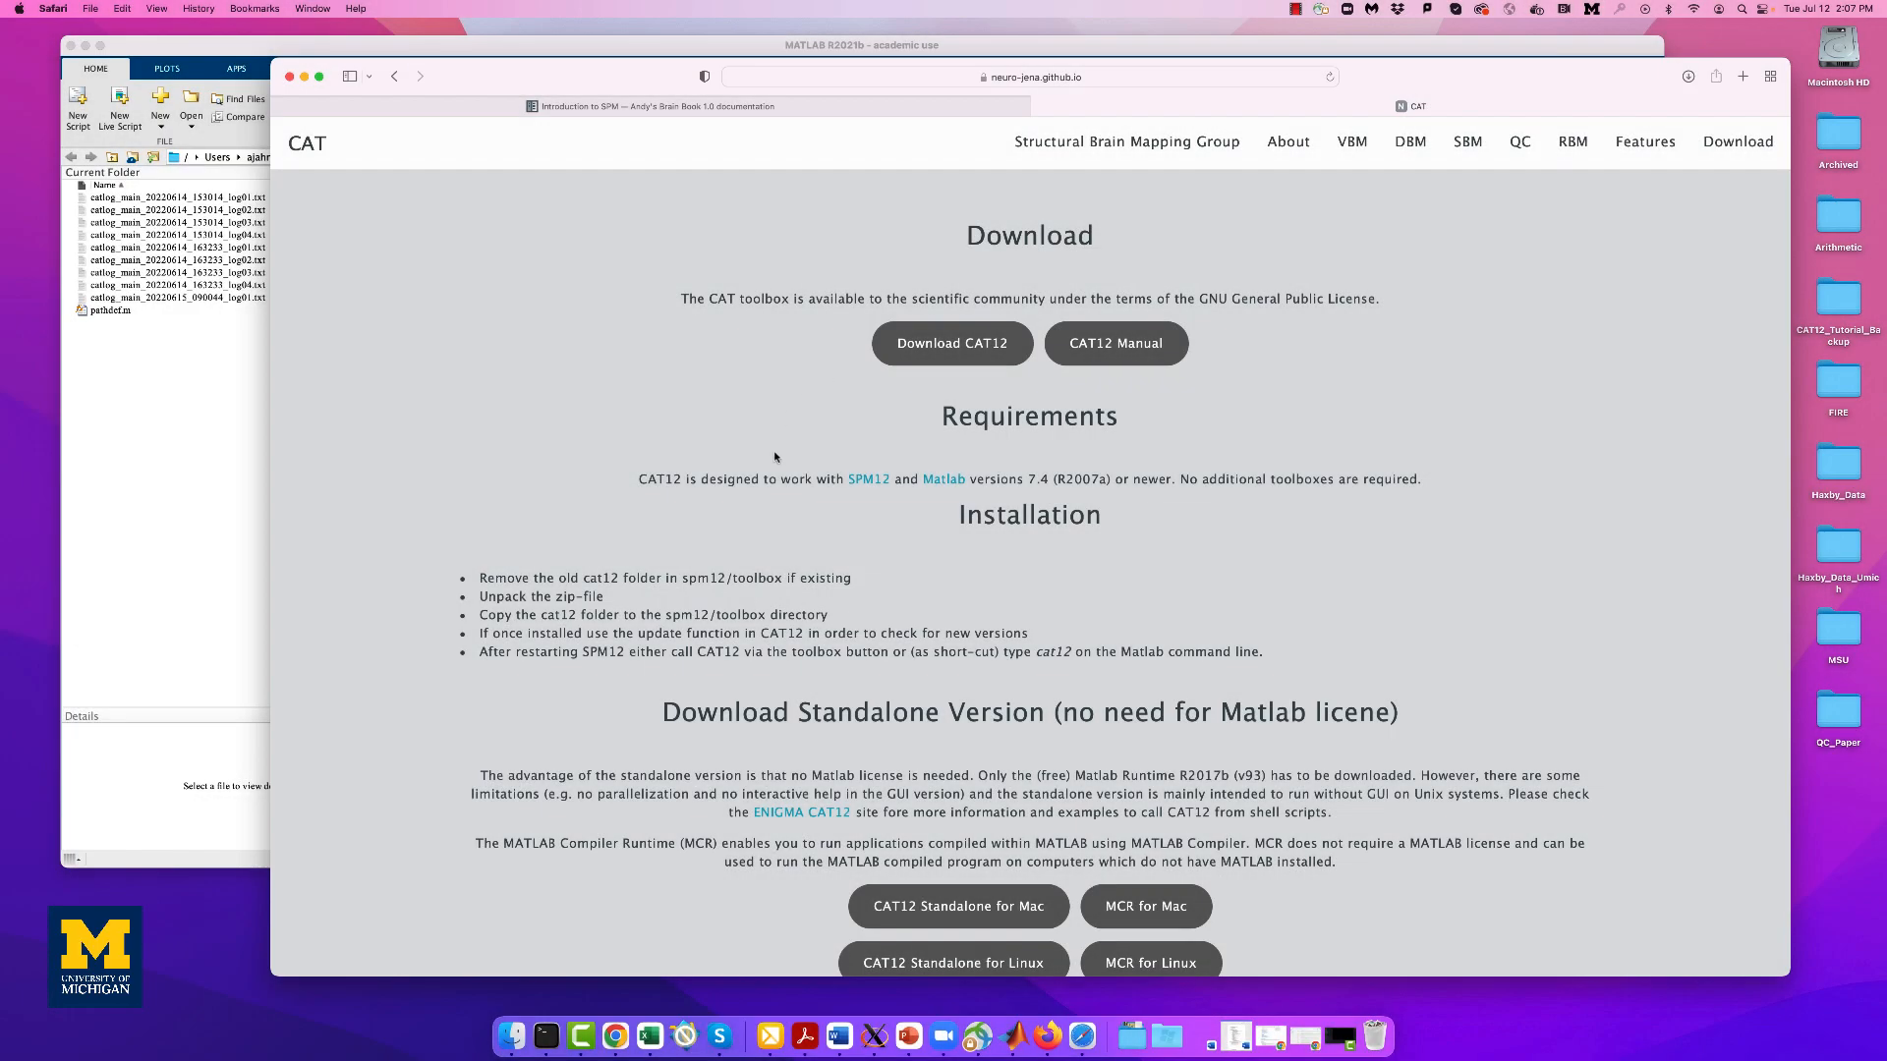
{"action": "left_click", "coordinate": [545, 1036]}
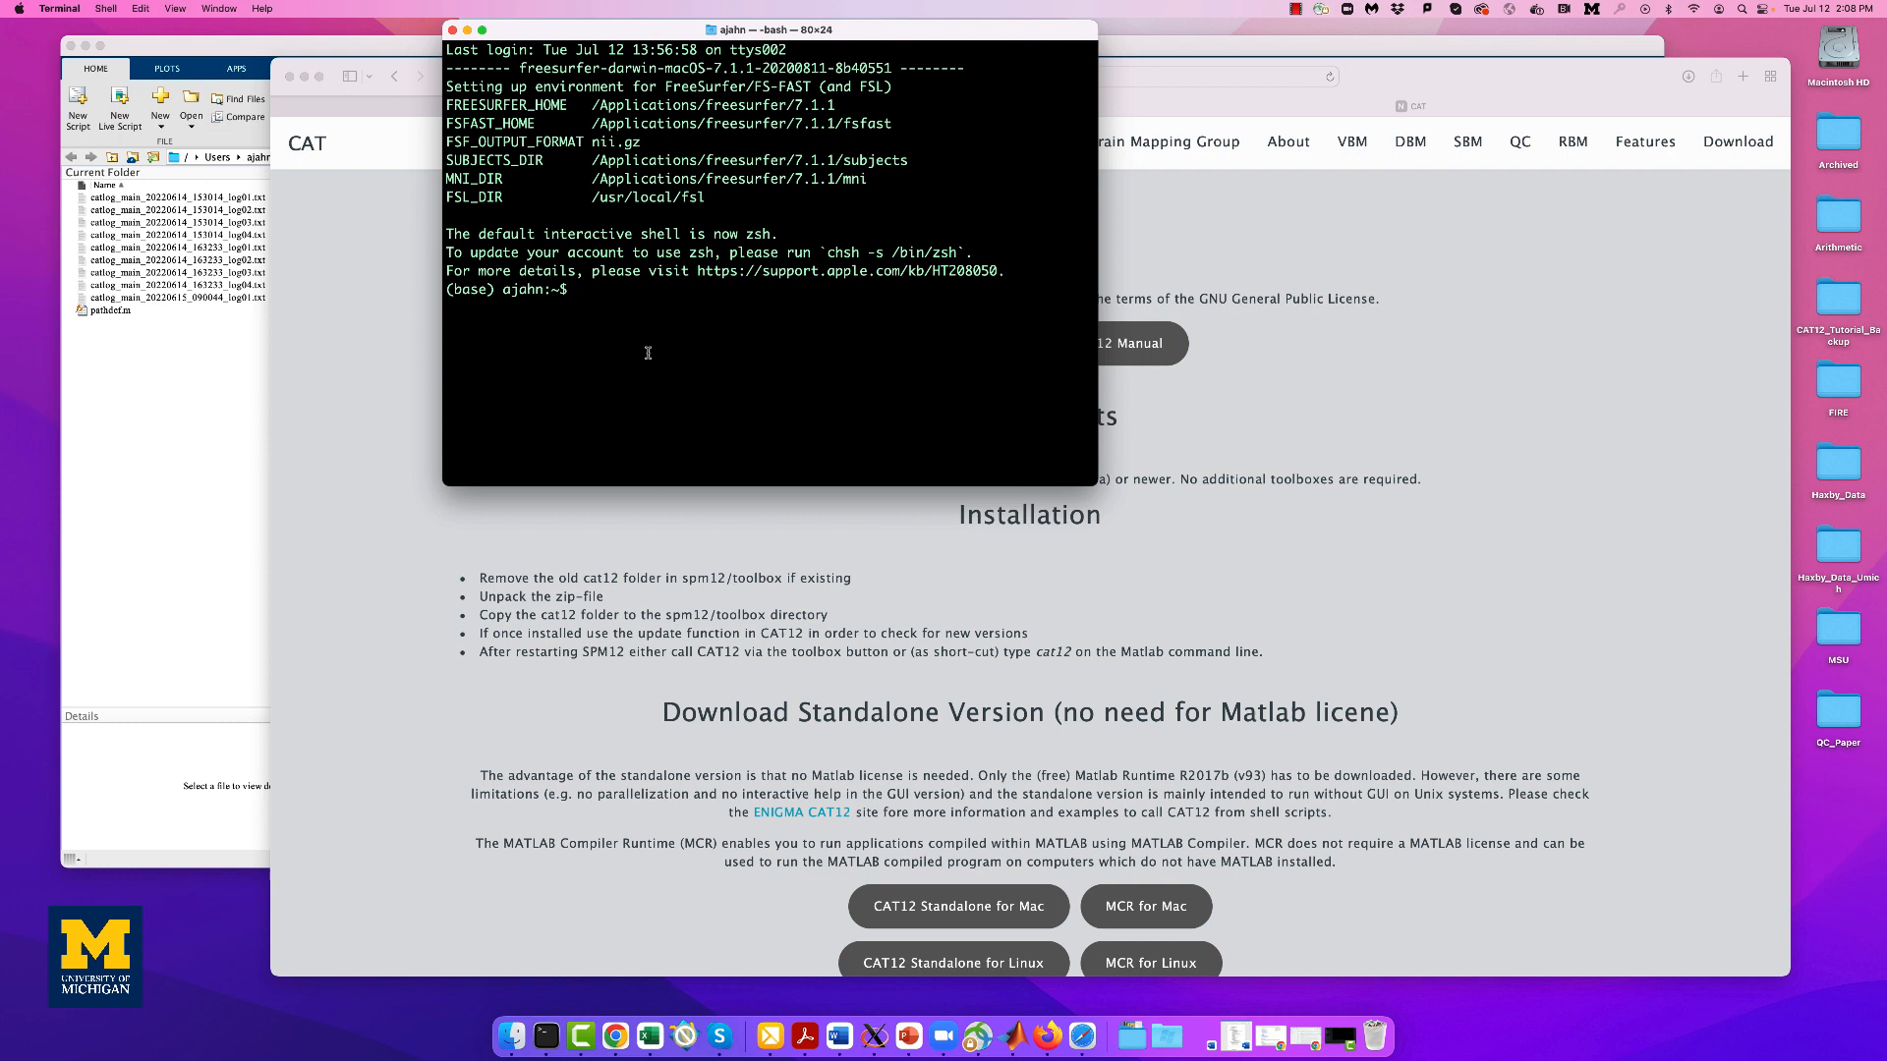
Enter the Terminal command mv ~/Downloads/cat12 ~/spm12/toolbox
{"action": "type", "text": "mv ~/"}
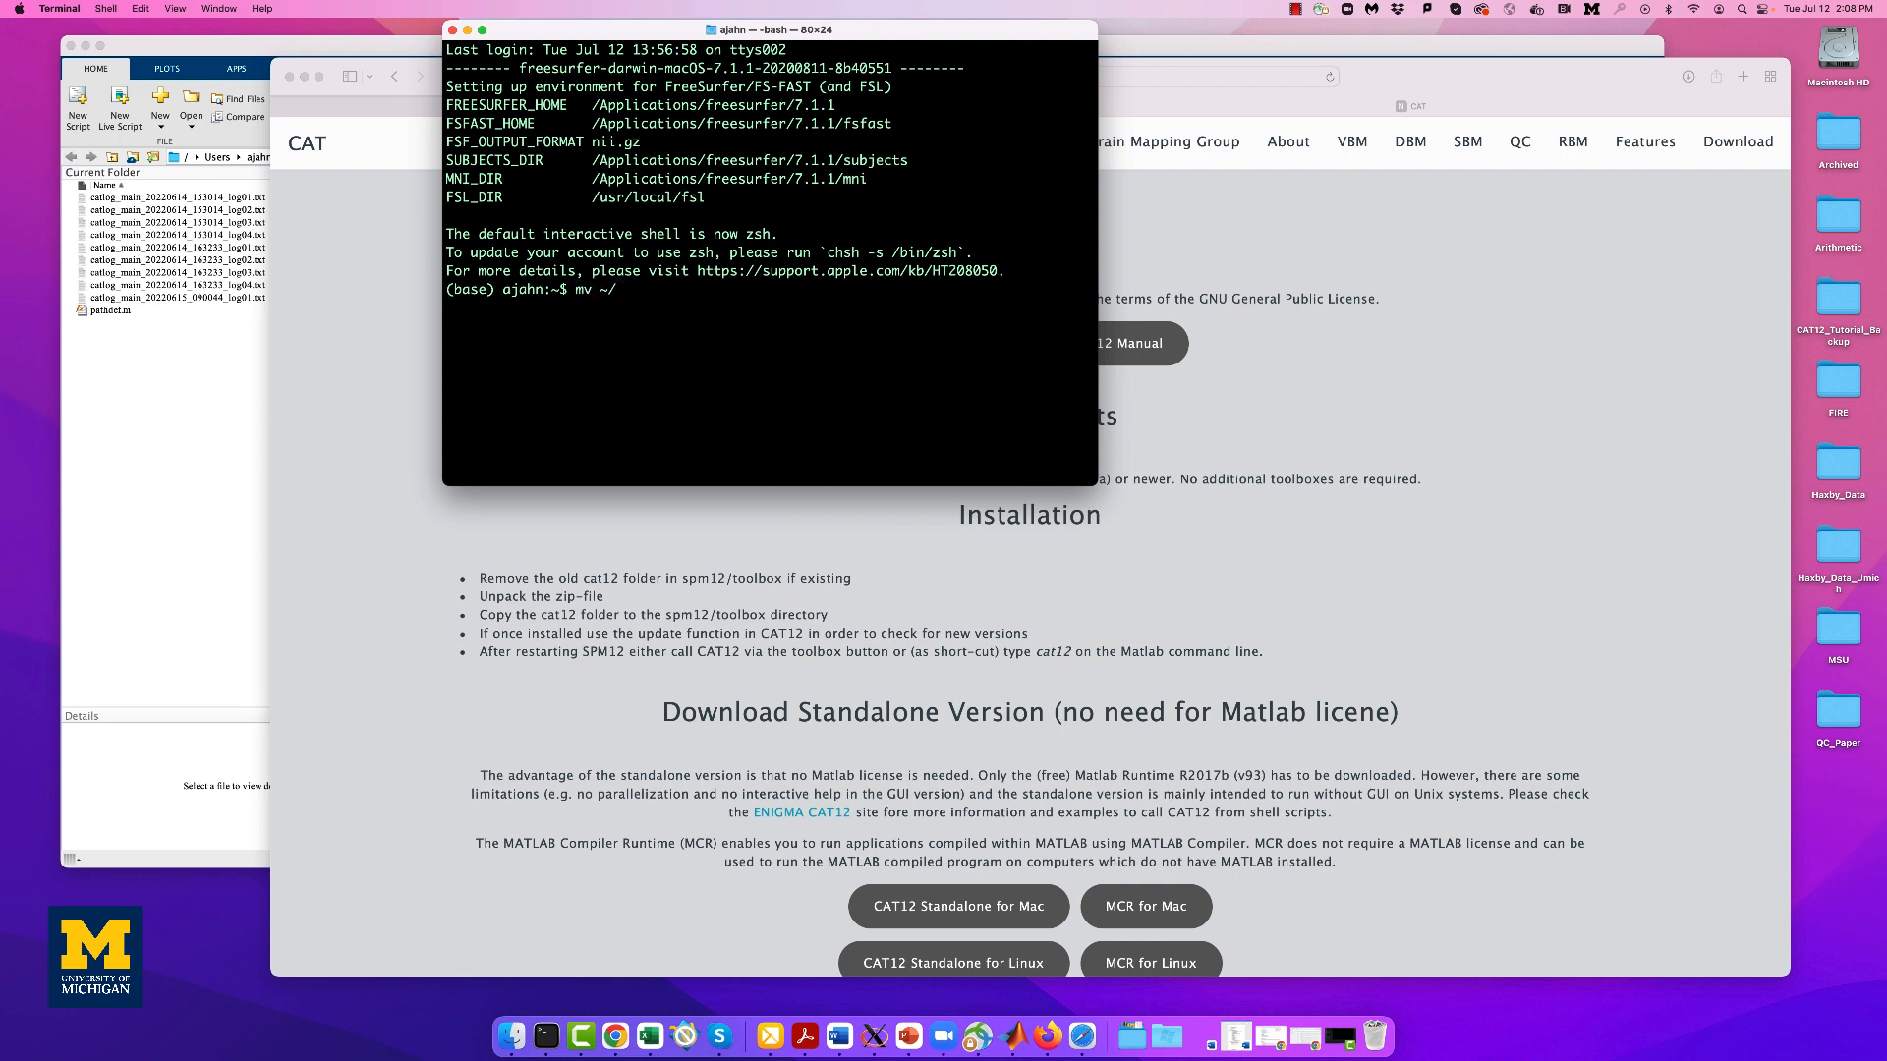
{"action": "type", "text": "Downloads/cat12"}
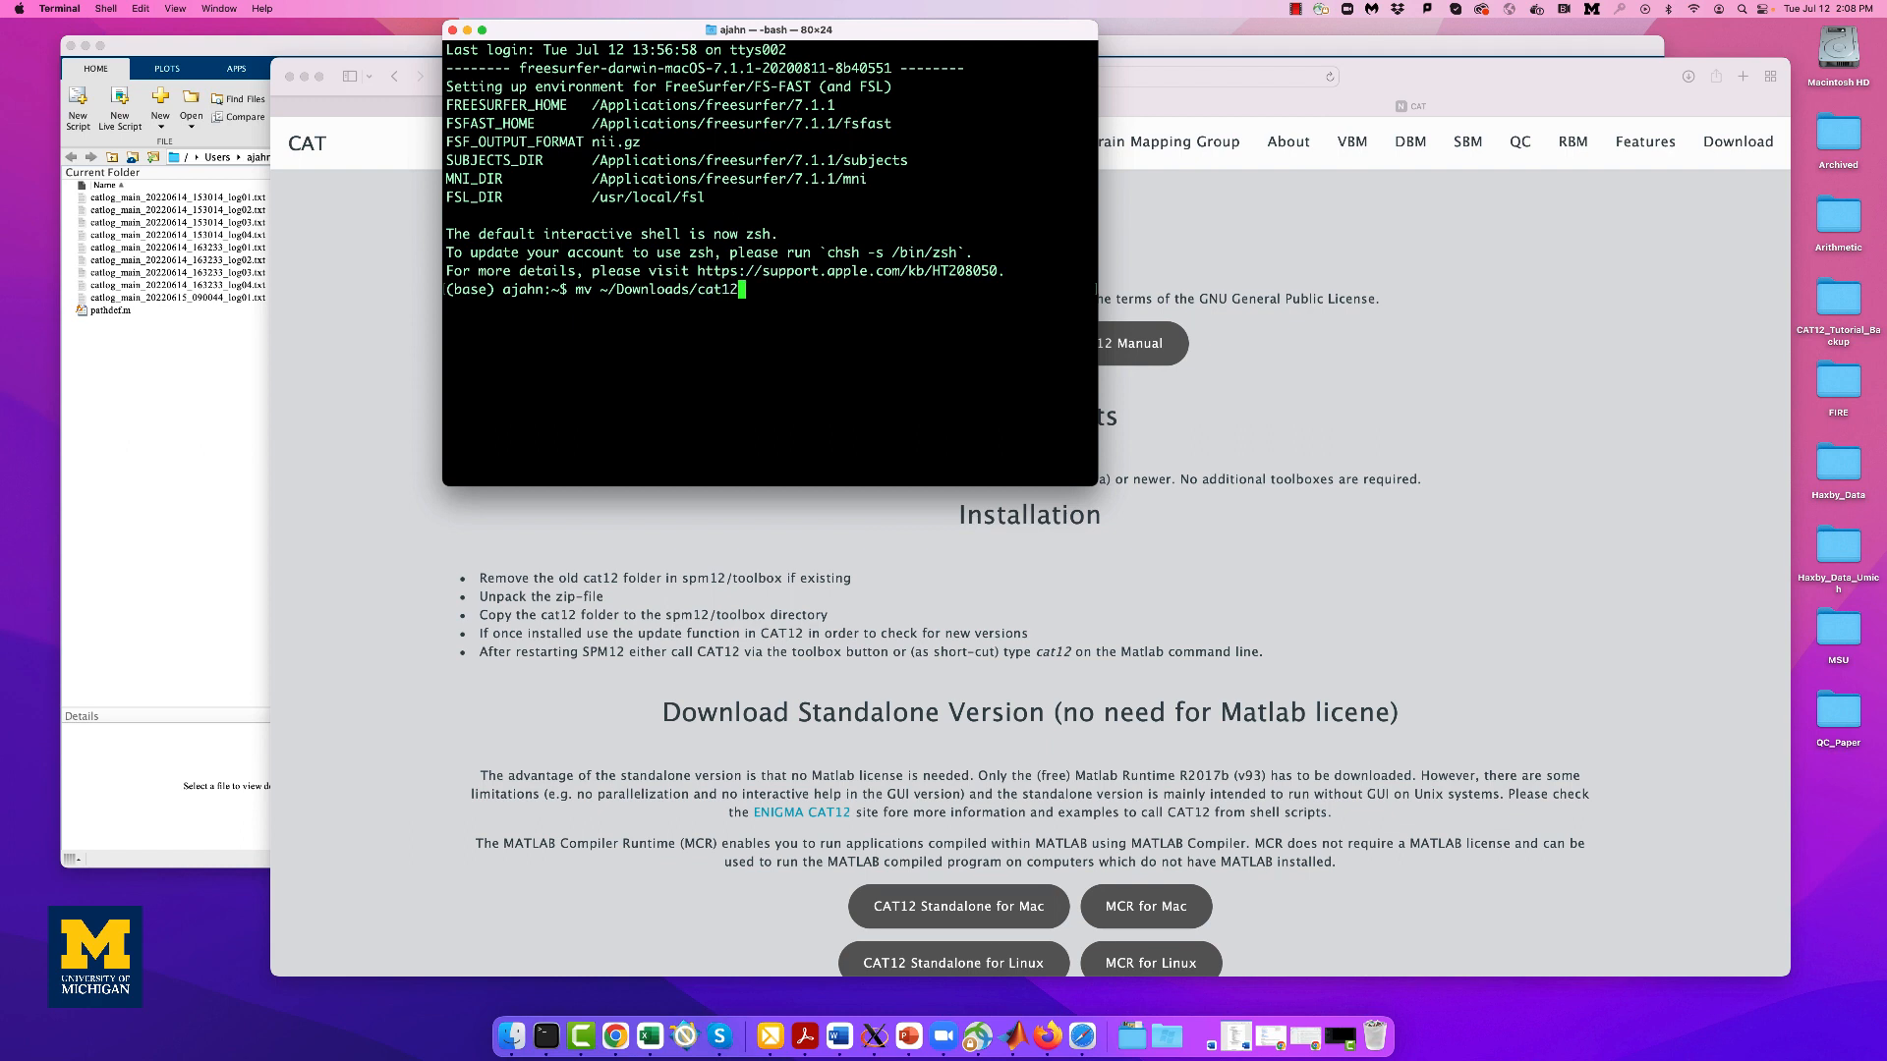
{"action": "type", "text": "~/spm12/"}
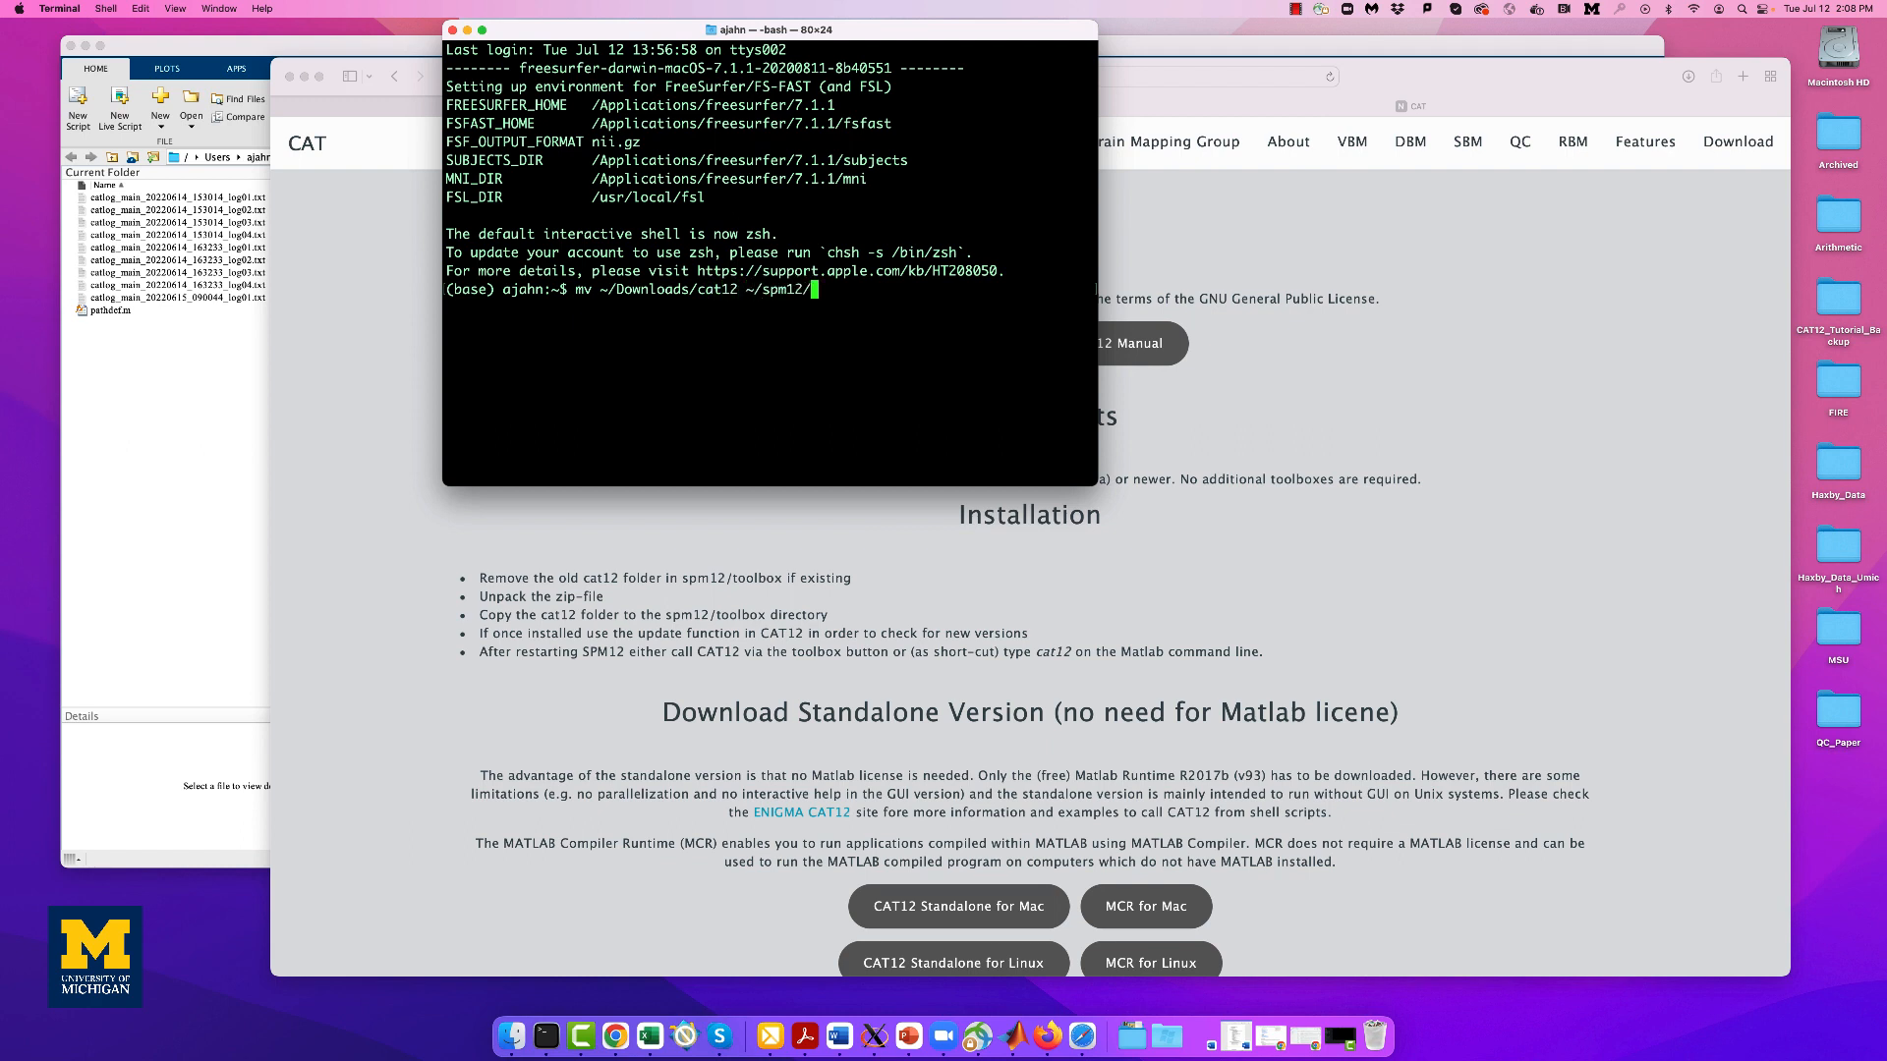
{"action": "type", "text": "toolbox"}
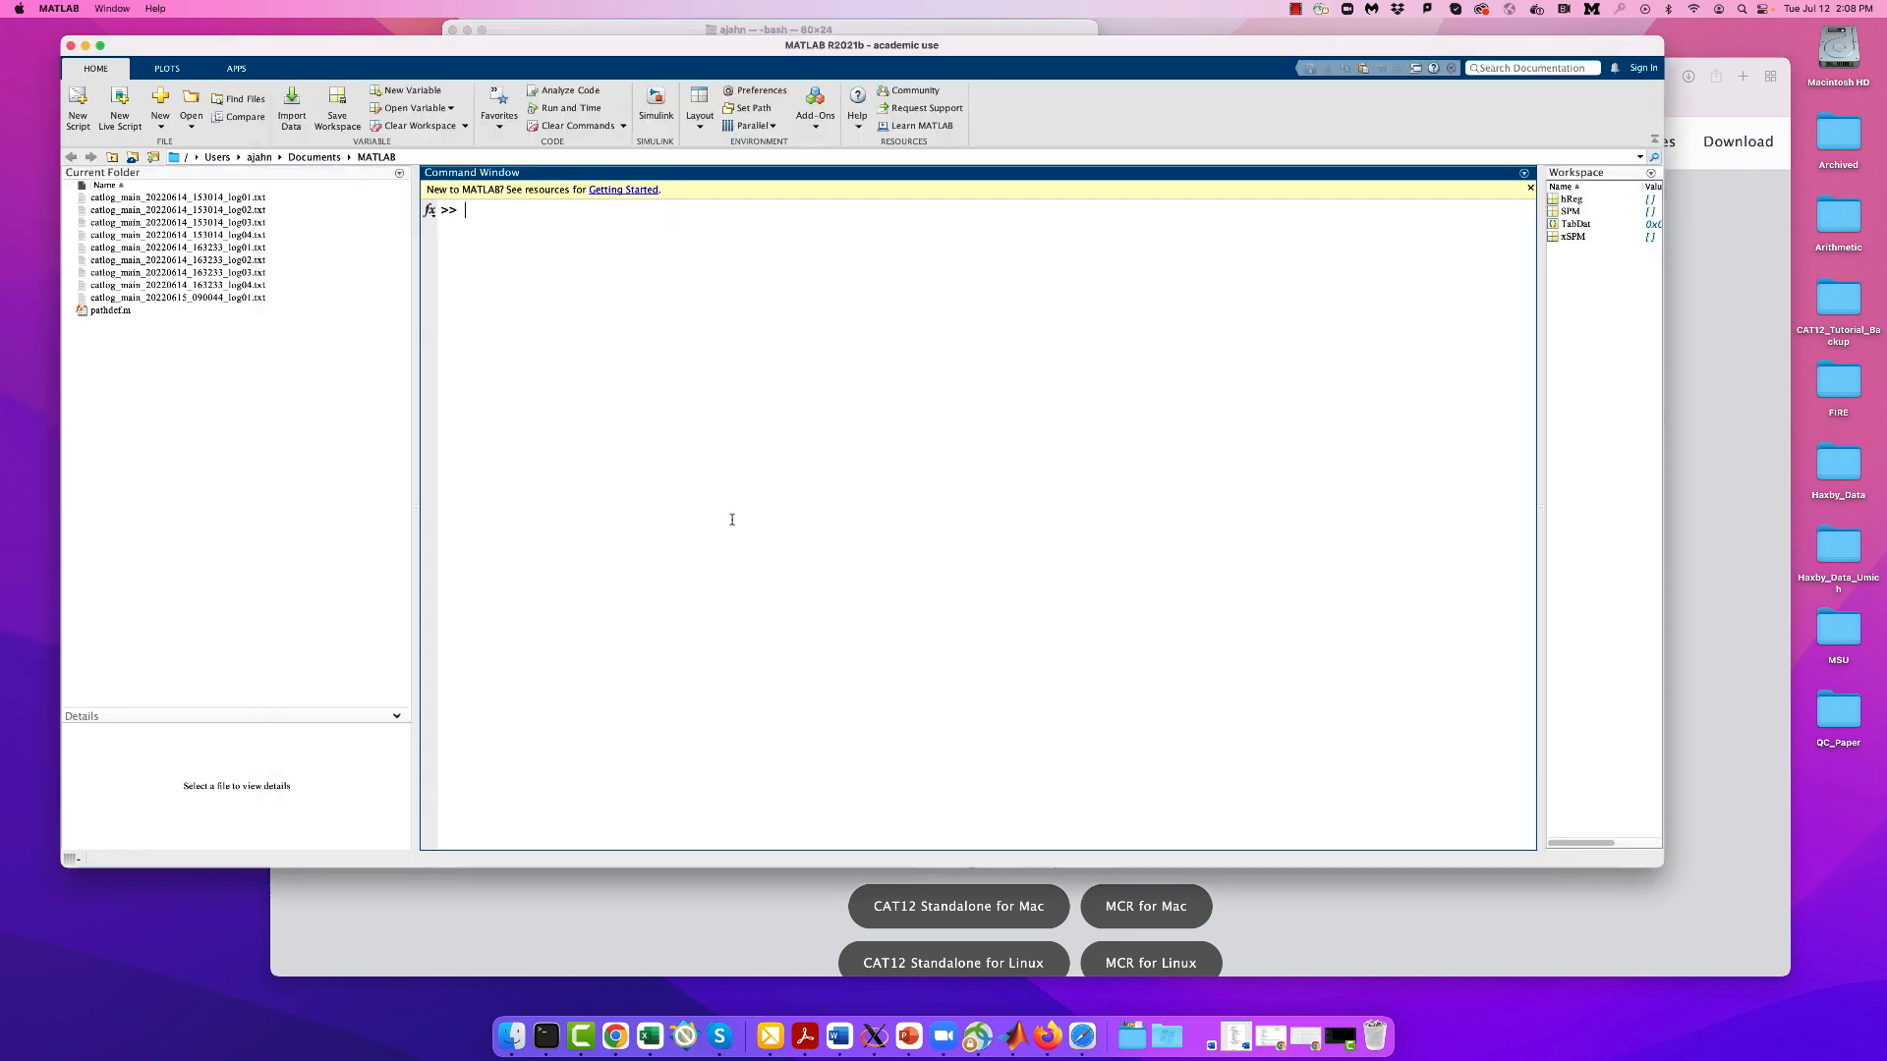
Run spm in the MATLAB Command Window to launch SPM12
{"action": "type", "text": "spm"}
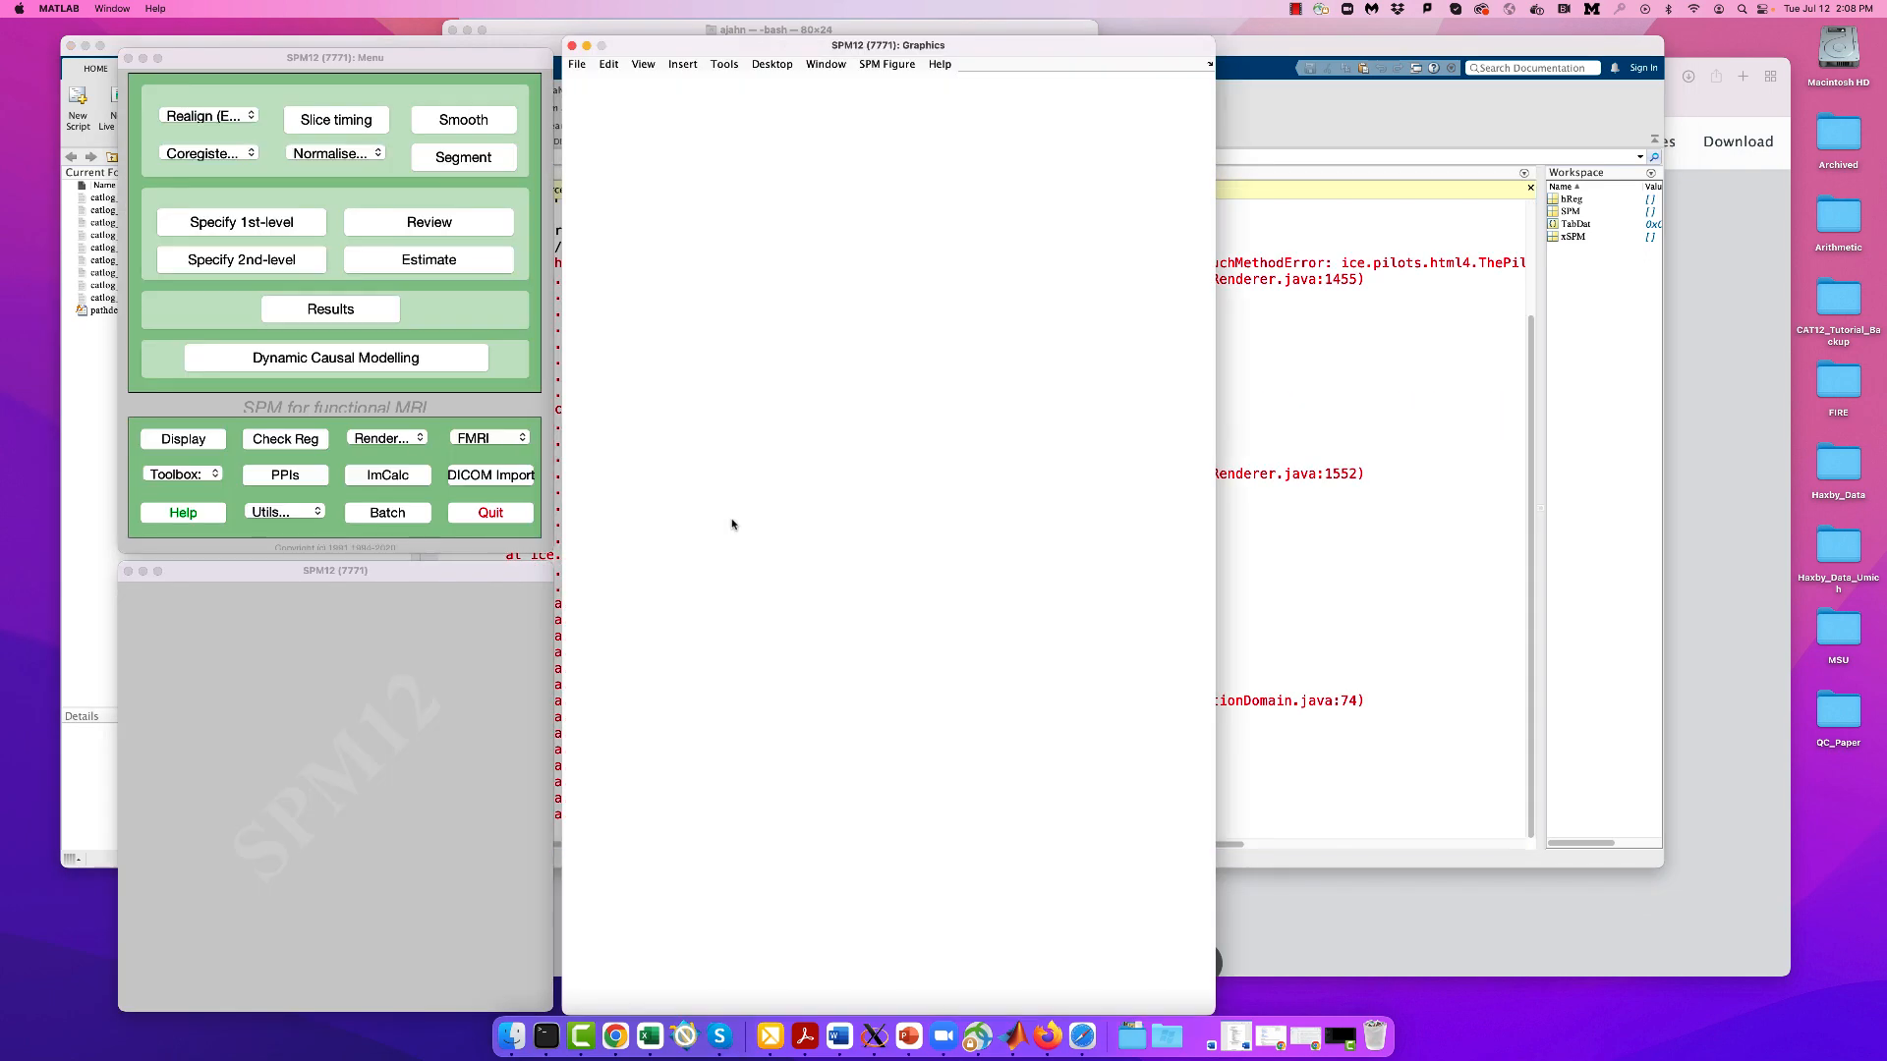
Choose cat12 from the SPM12 Toolbox dropdown
{"action": "left_click", "coordinate": [177, 473]}
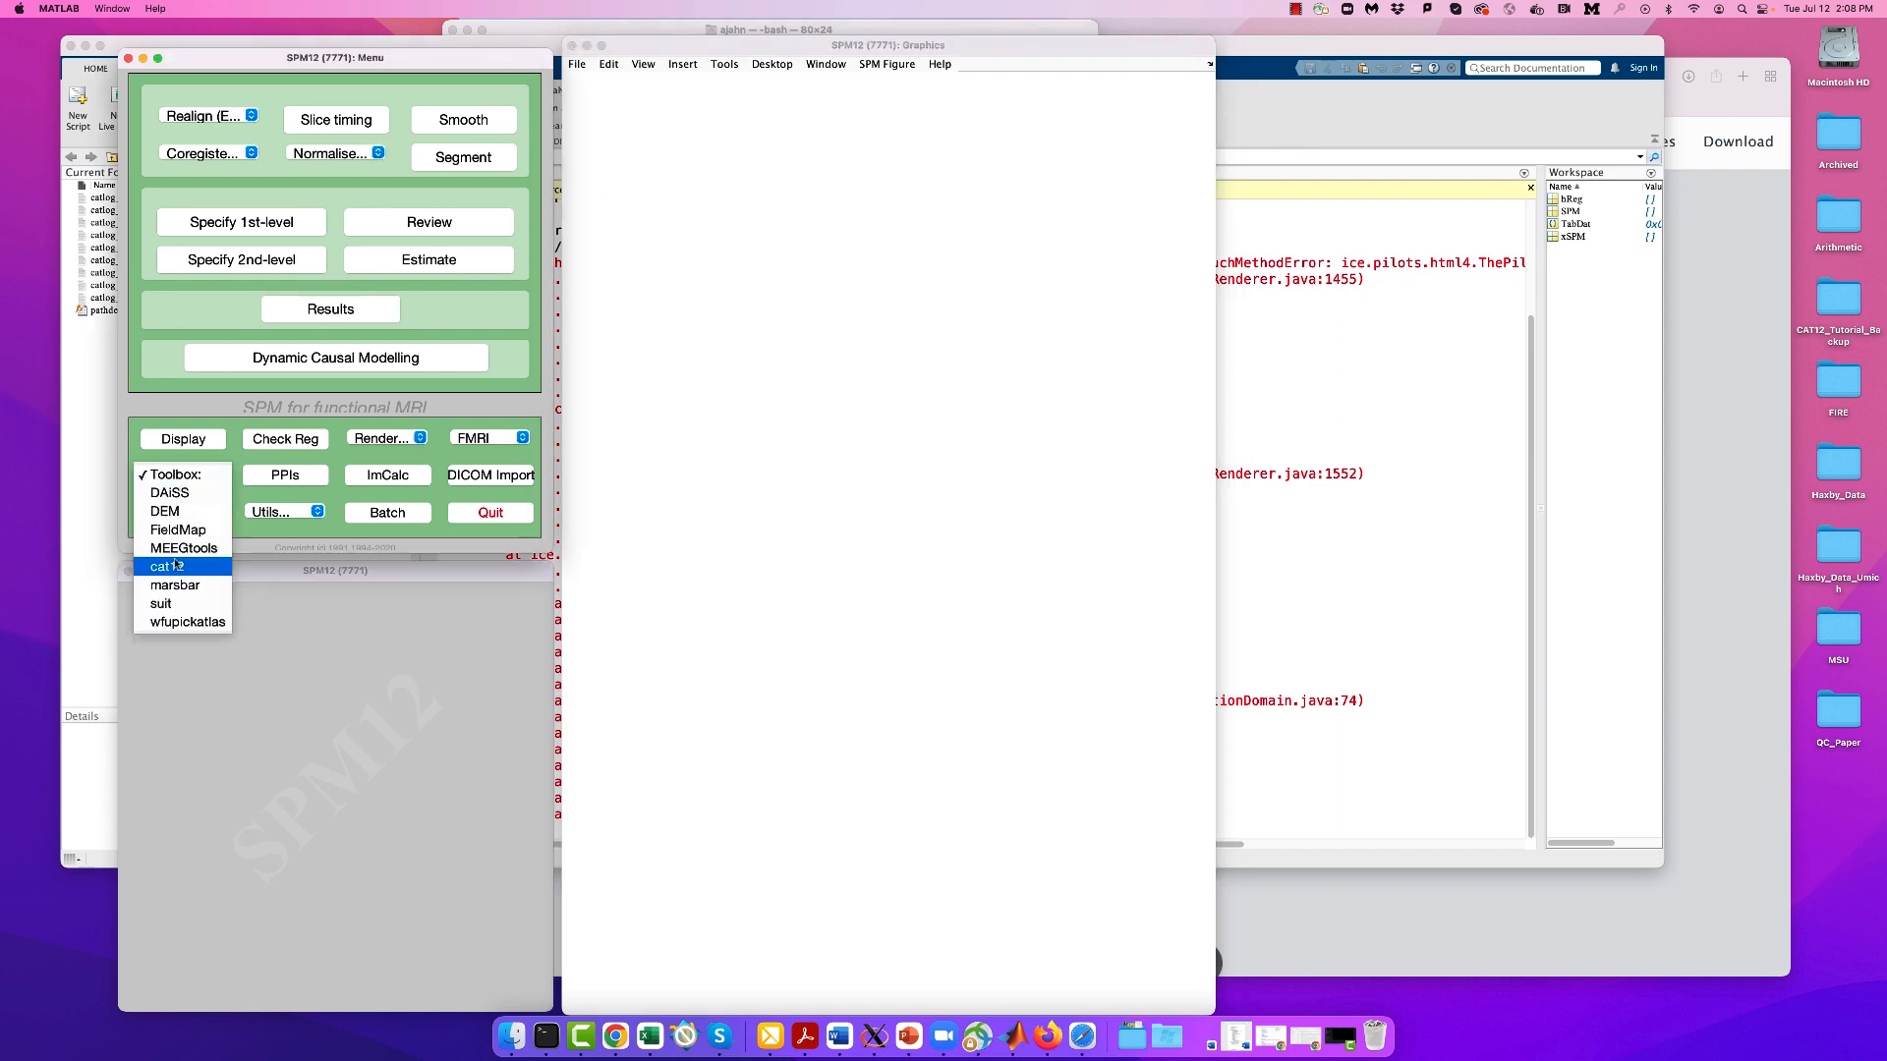
{"action": "left_click", "coordinate": [168, 566]}
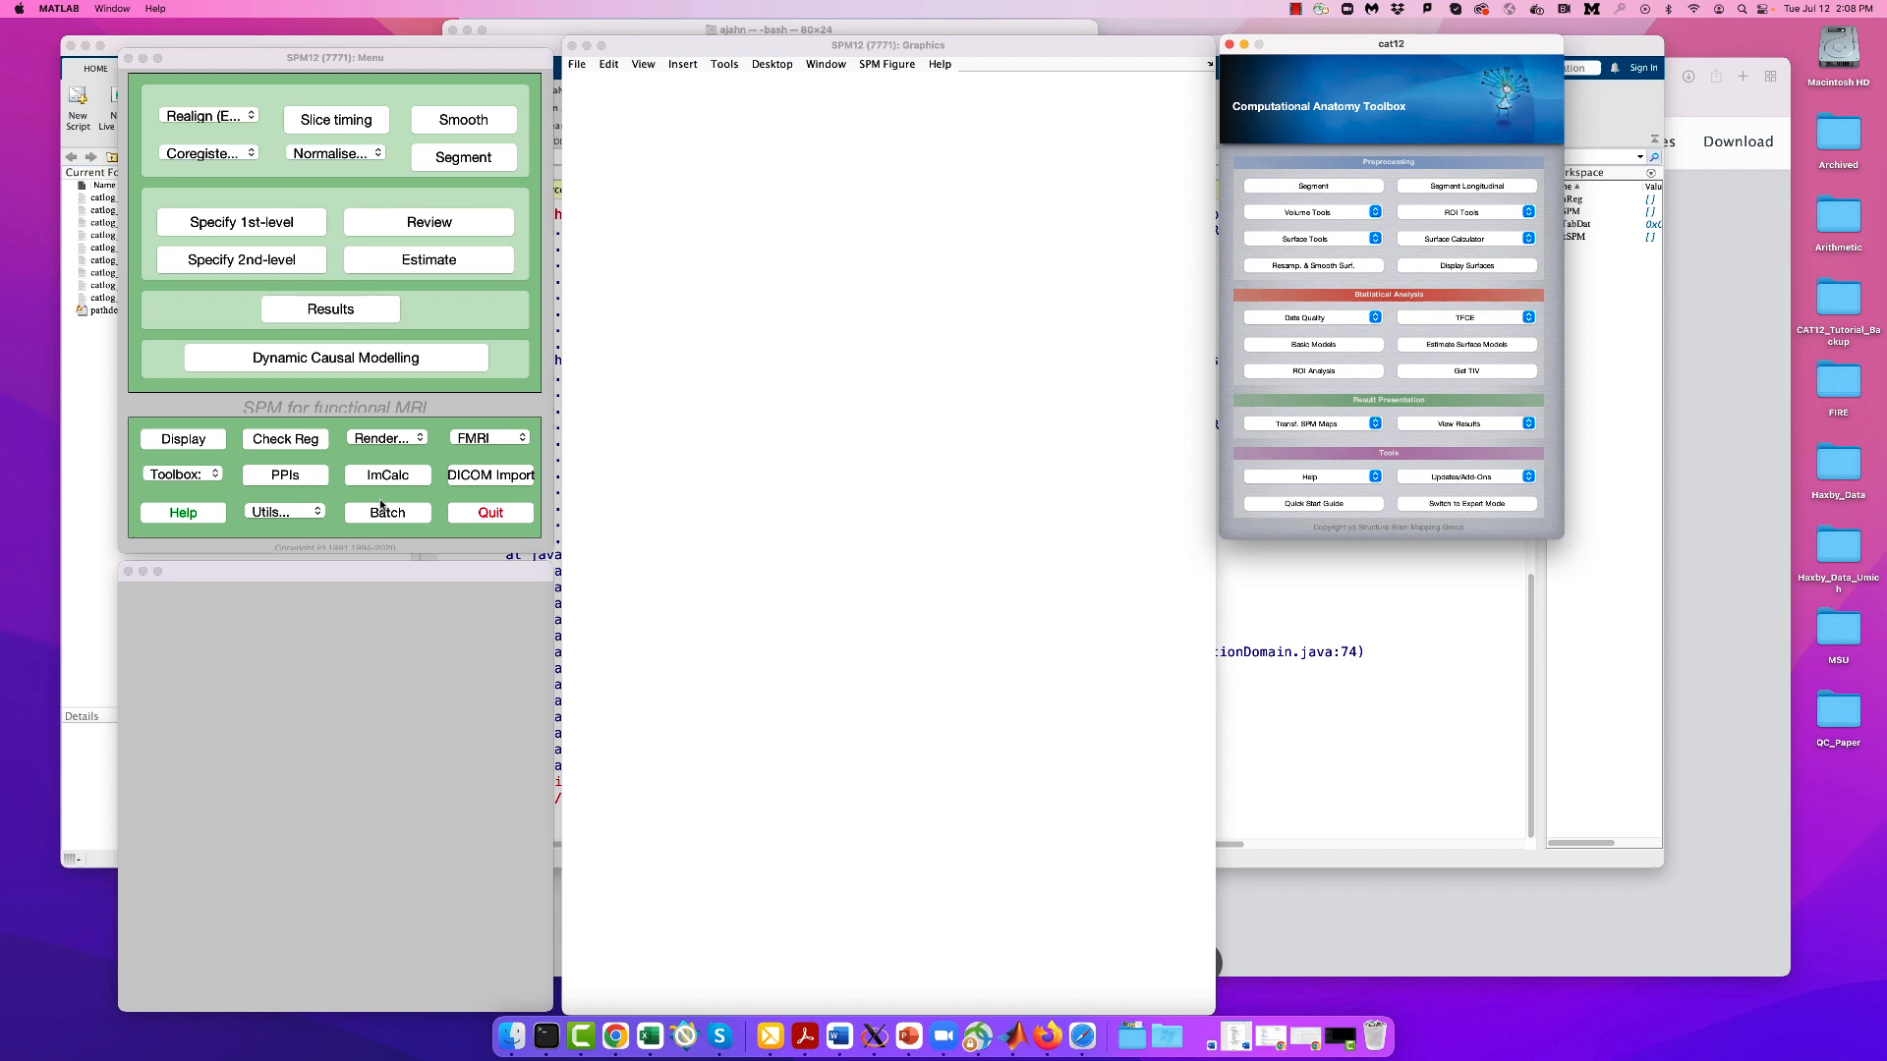
{"action": "mouse_move", "coordinate": [1343, 181]}
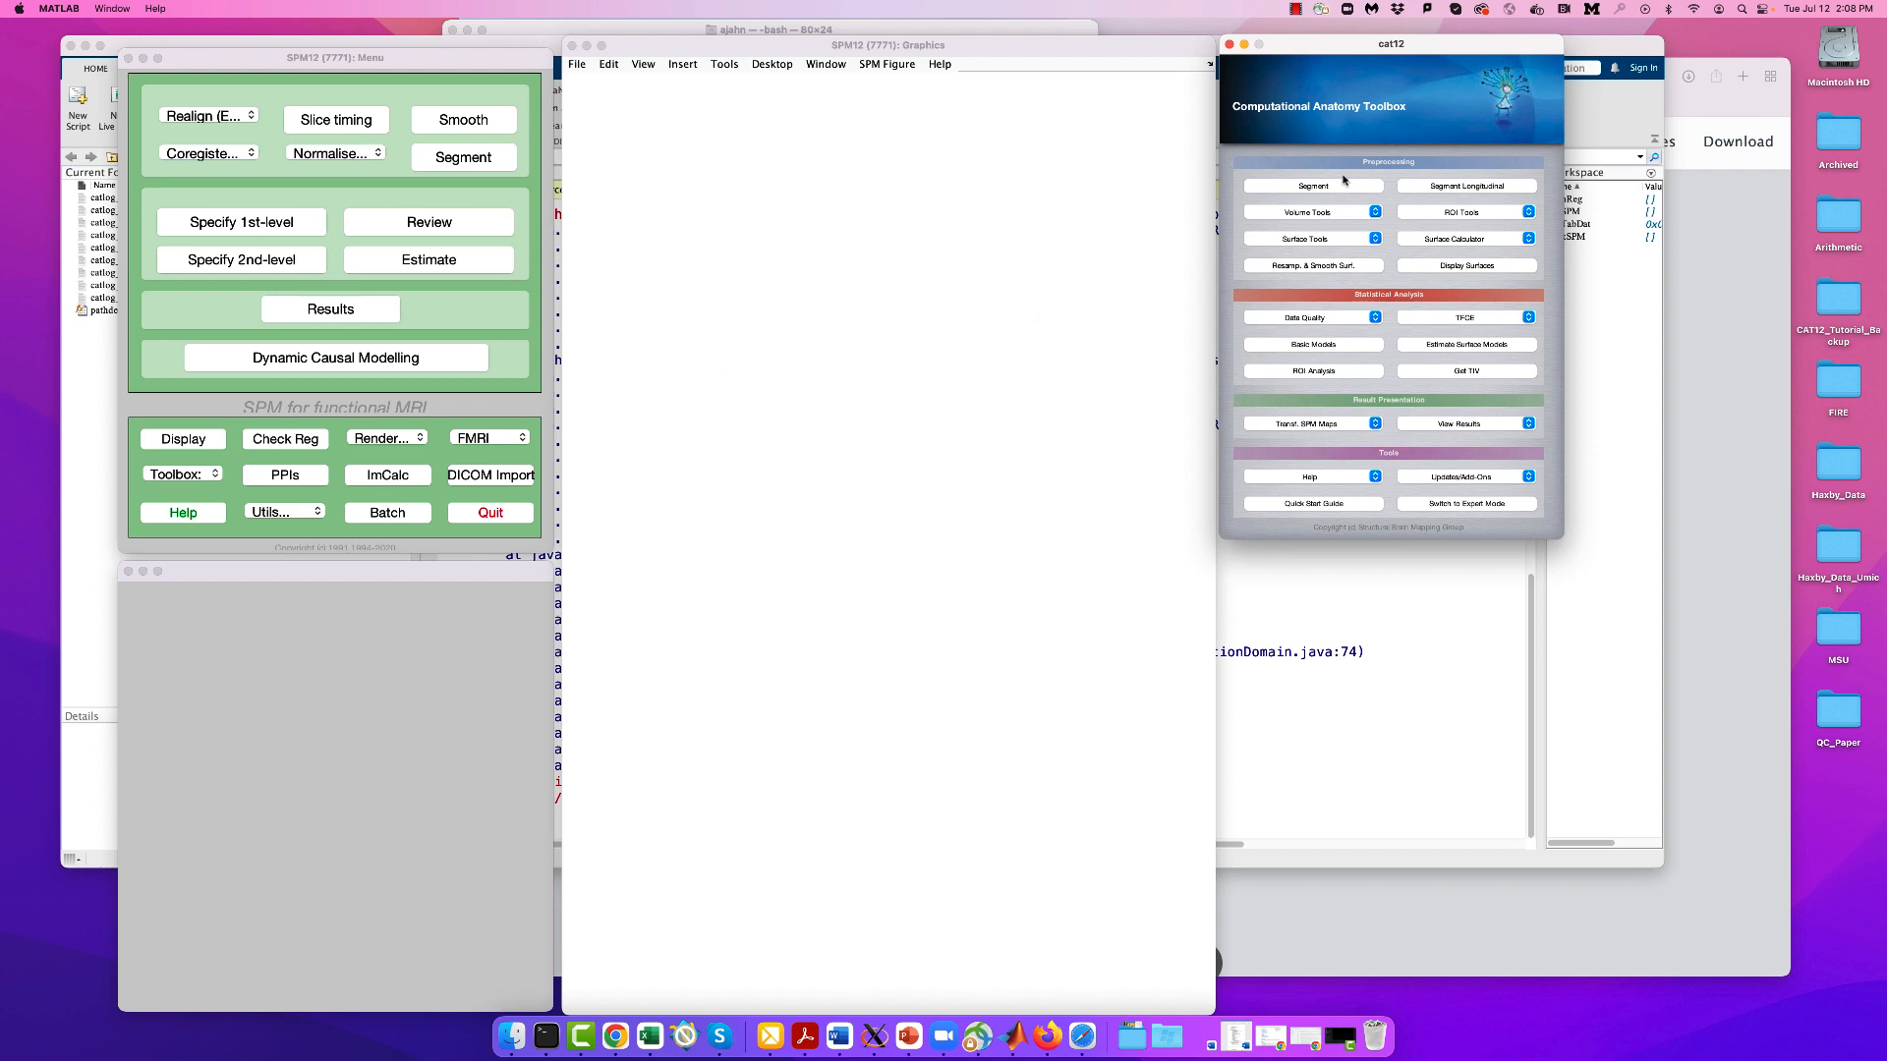